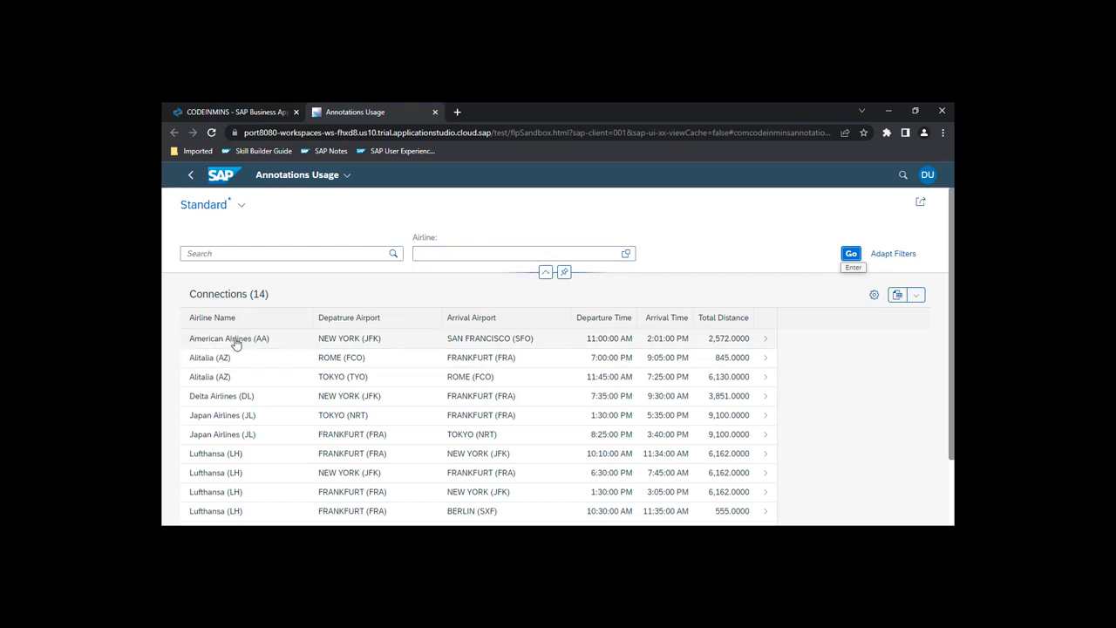
pyautogui.moveTo(656, 258)
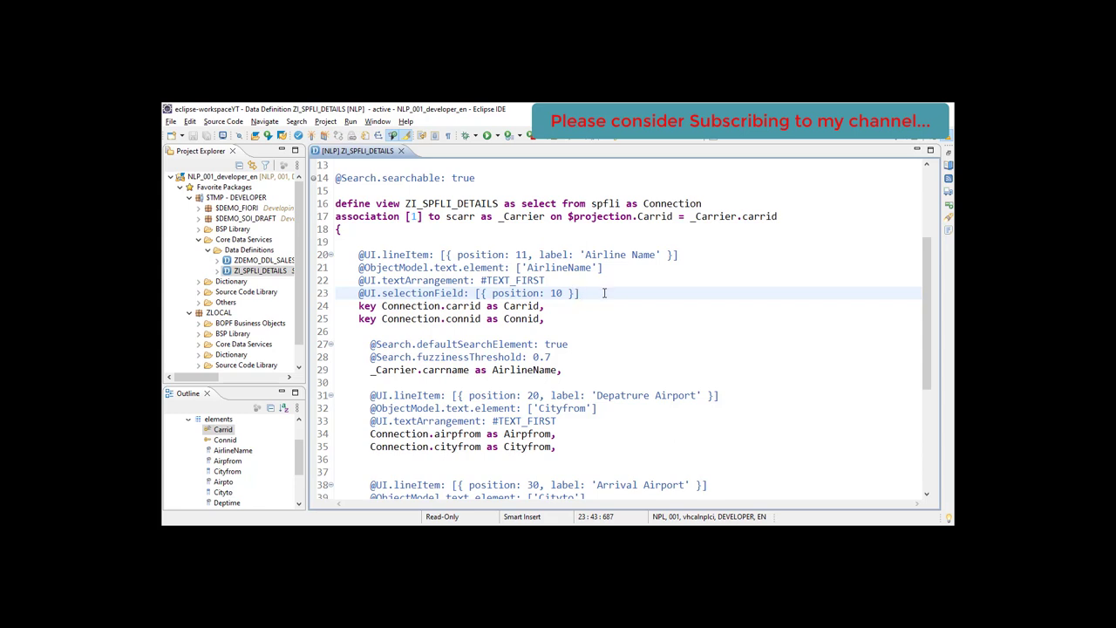
pyautogui.click(579, 293)
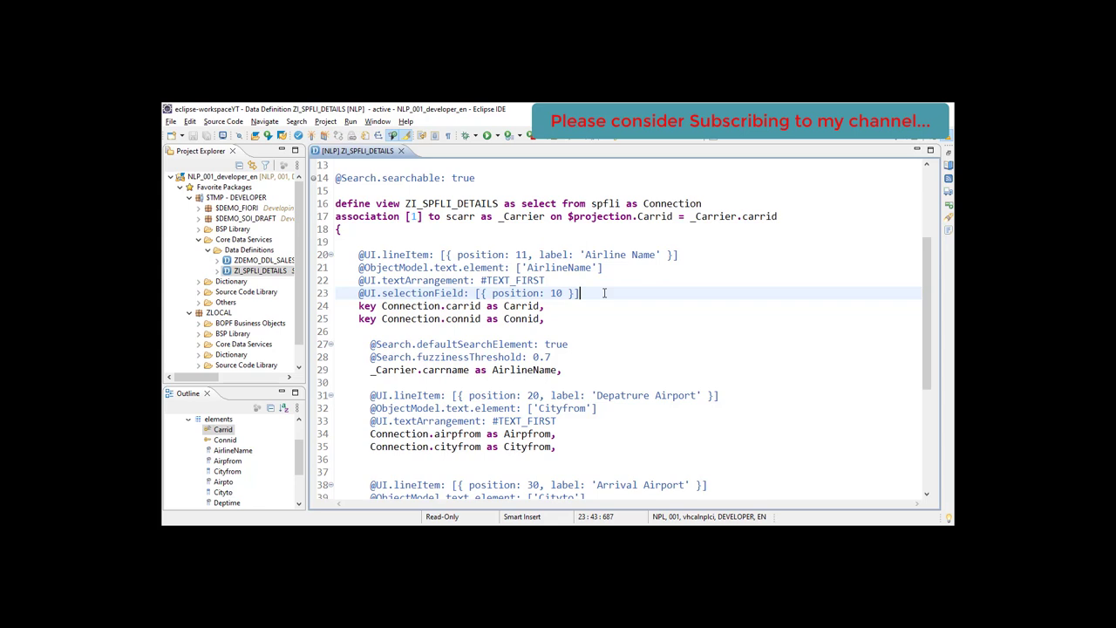
pyautogui.moveTo(678, 244)
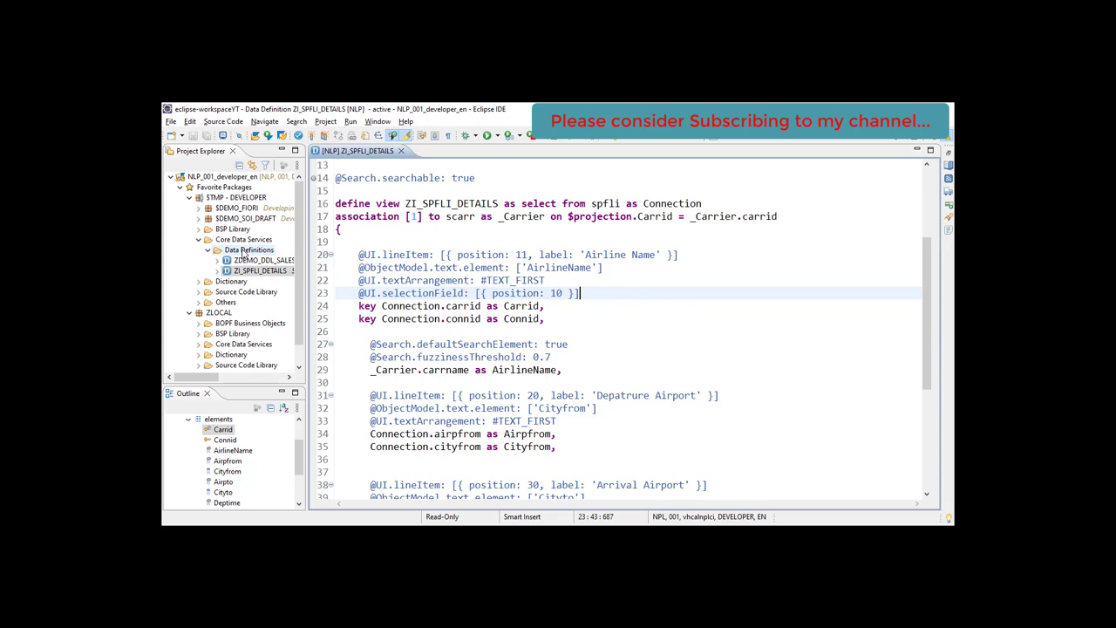
# Start a new data definition named Z_I_CARRIER_VH with description 'Carrier Value Help'.
pyautogui.rightClick(248, 249)
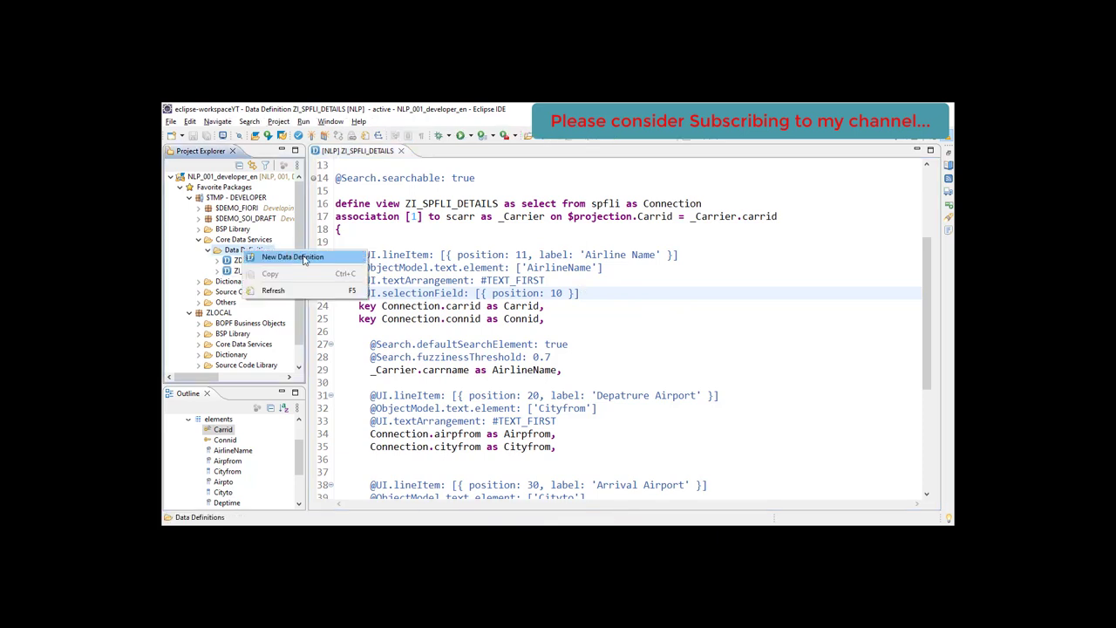
pyautogui.click(293, 257)
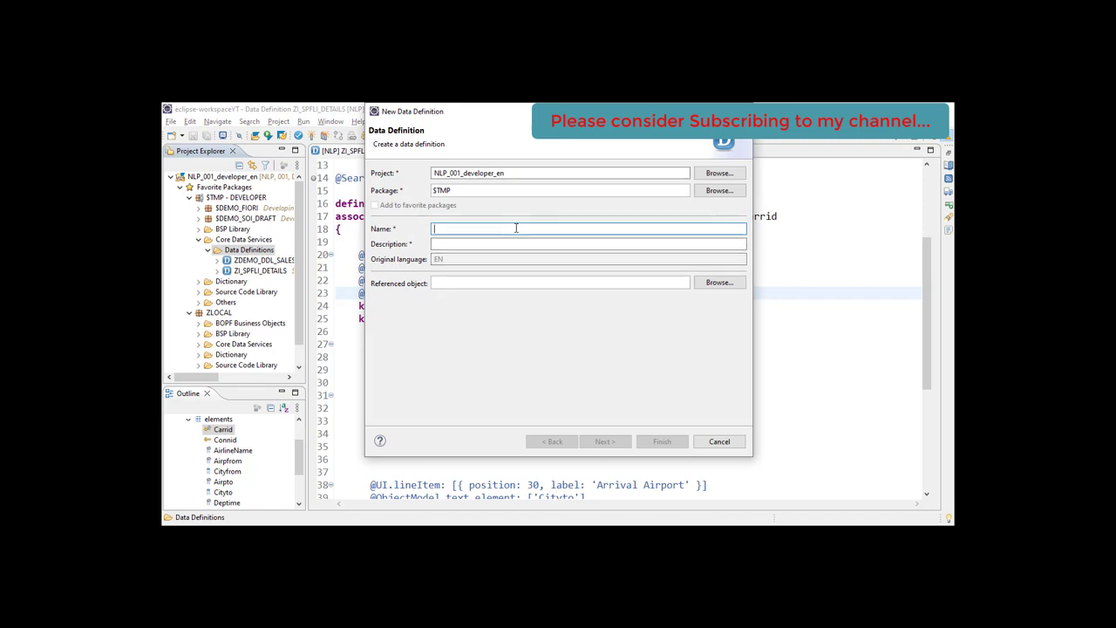
pyautogui.write('Z')
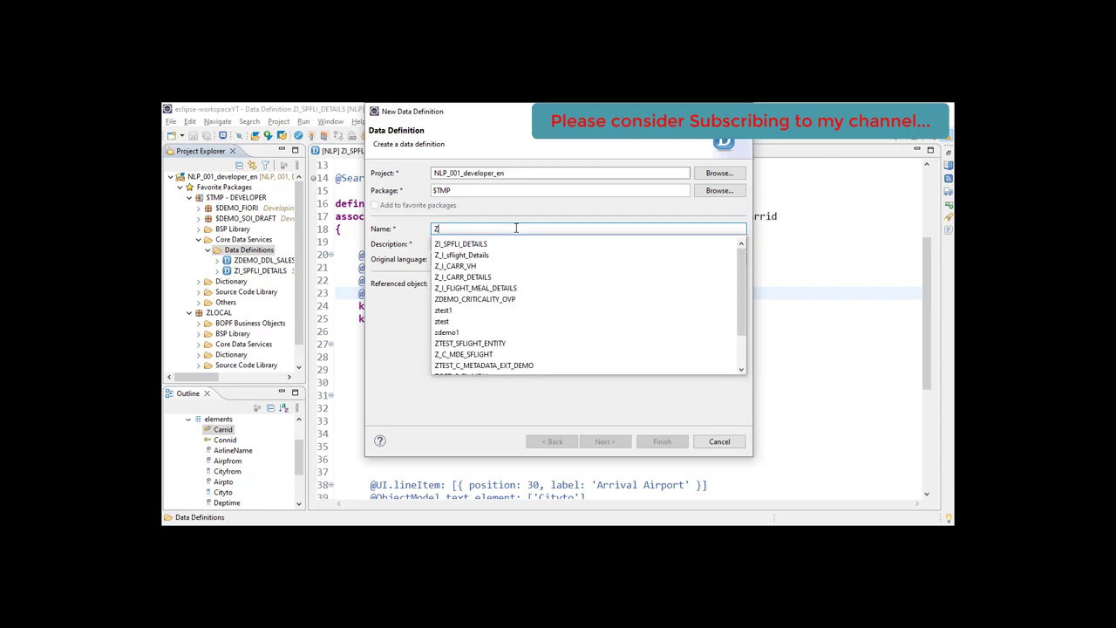
pyautogui.write('_')
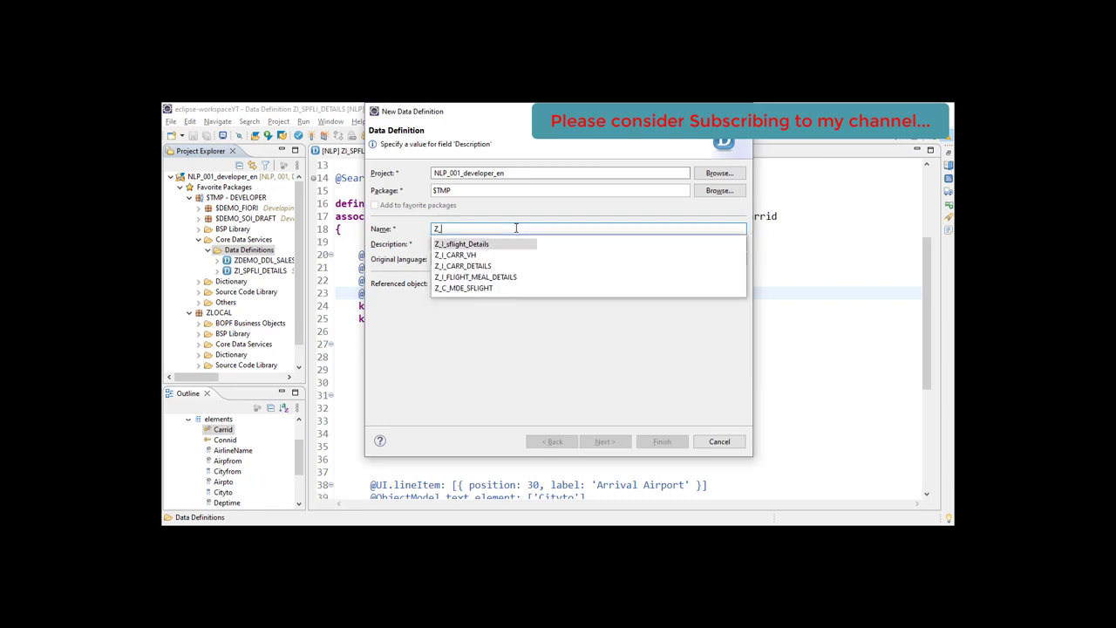
pyautogui.click(454, 255)
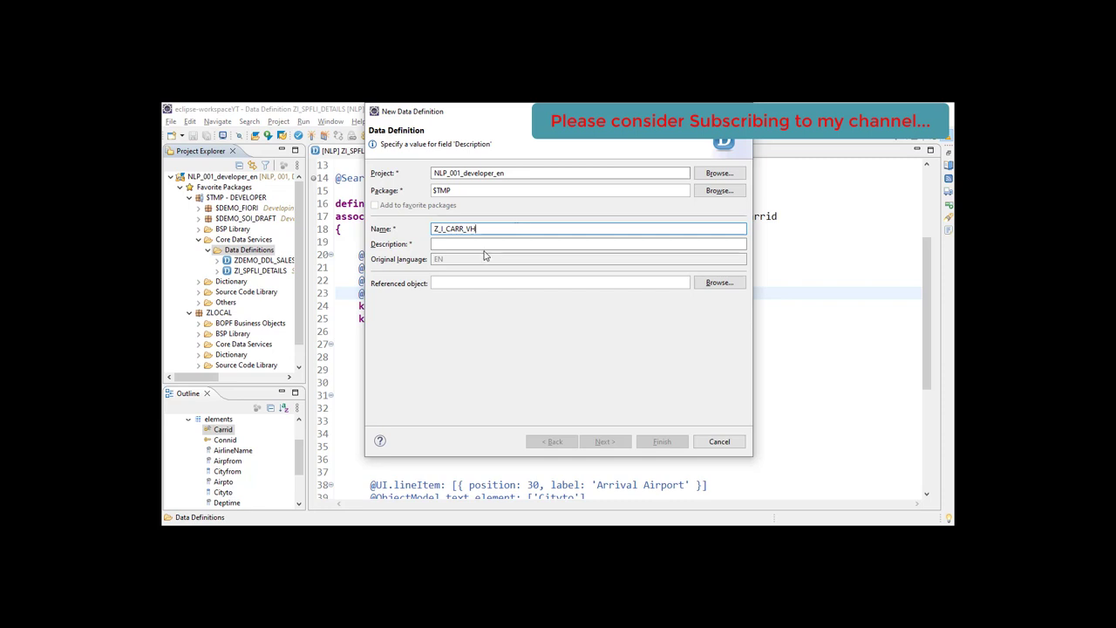
pyautogui.write('Carrier Value Help')
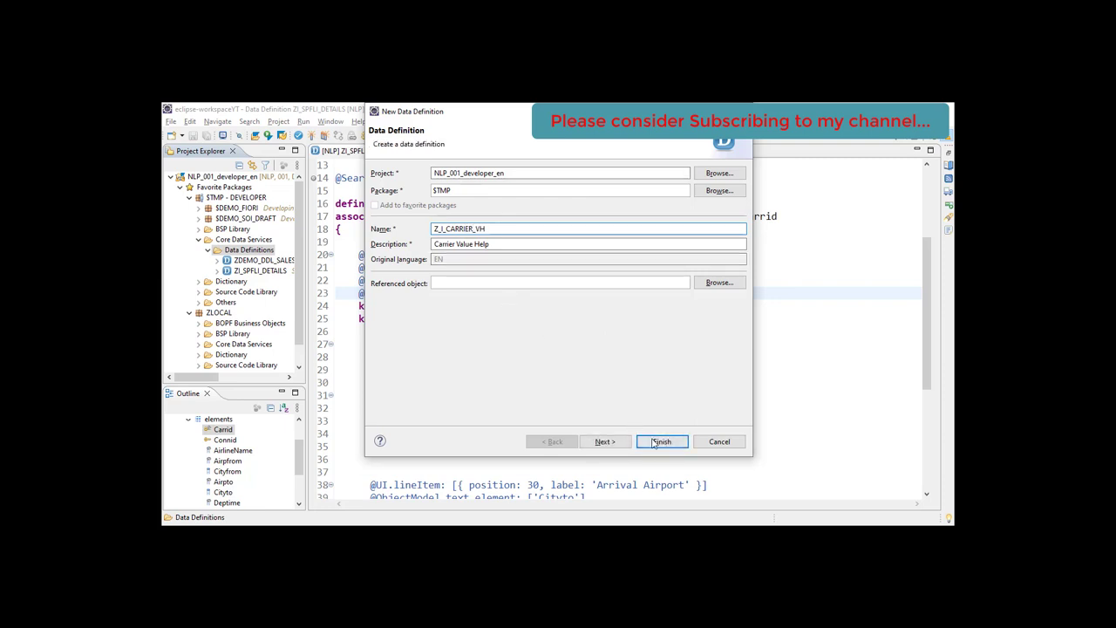
# Choose the Define View template and finish creating the data definition.
pyautogui.click(662, 442)
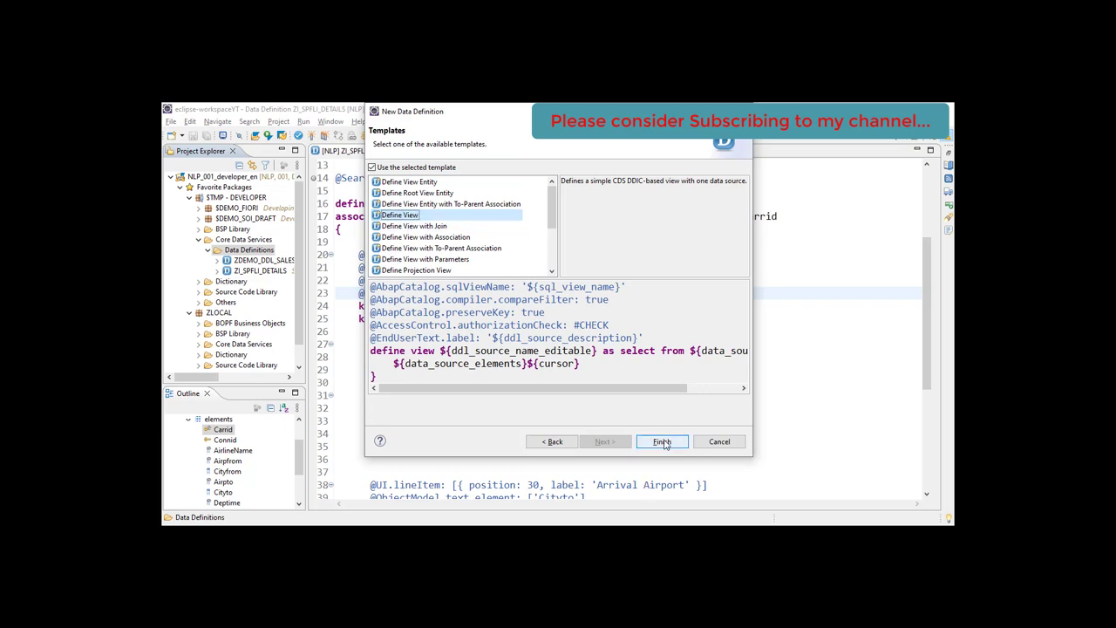
pyautogui.click(661, 441)
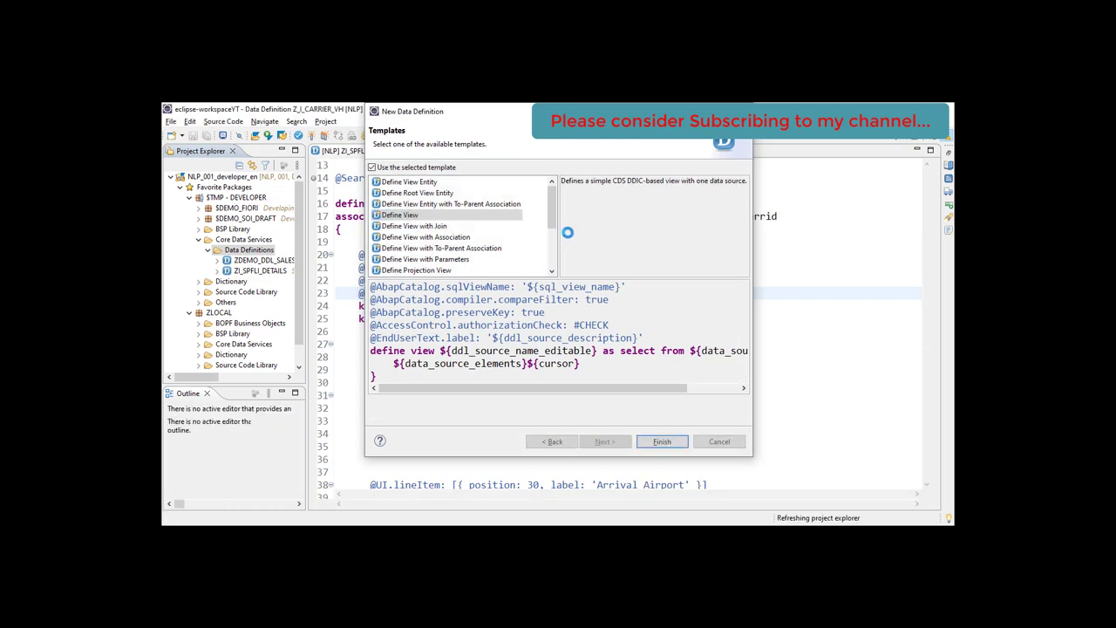
pyautogui.click(663, 442)
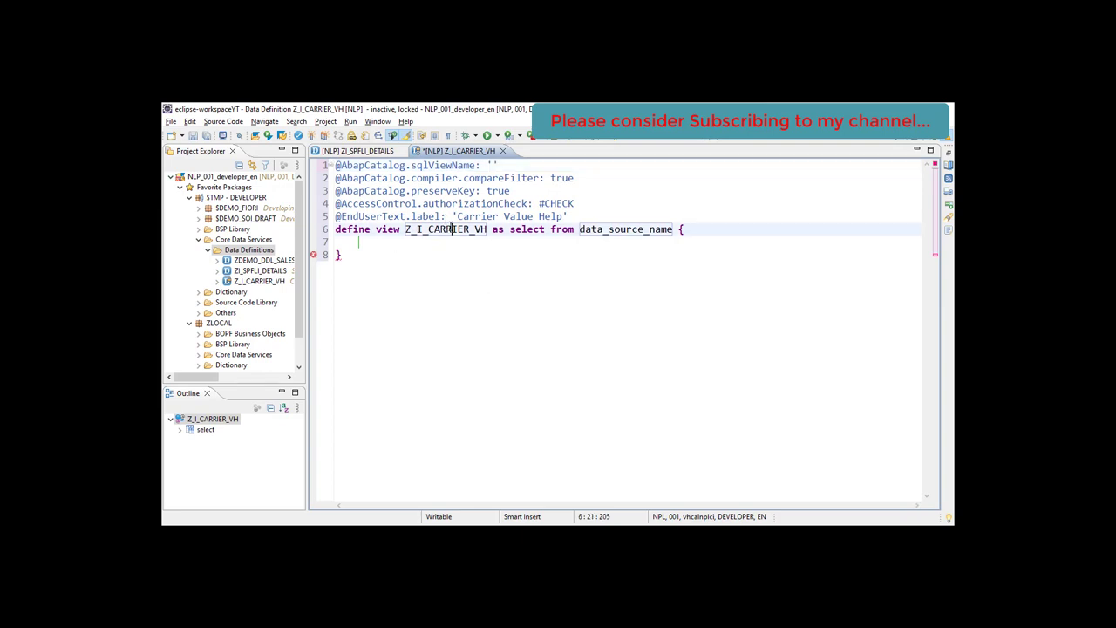
# Make Z_I_CARRIER_VH select from scarr and begin listing carrid in the field list.
pyautogui.doubleClick(446, 229)
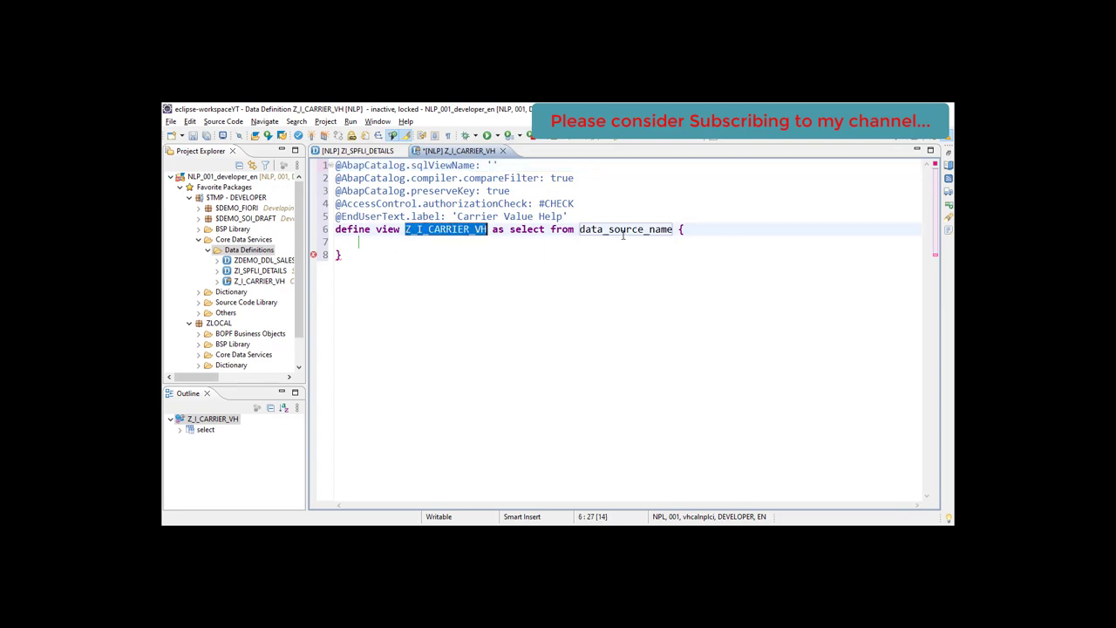
pyautogui.doubleClick(625, 229)
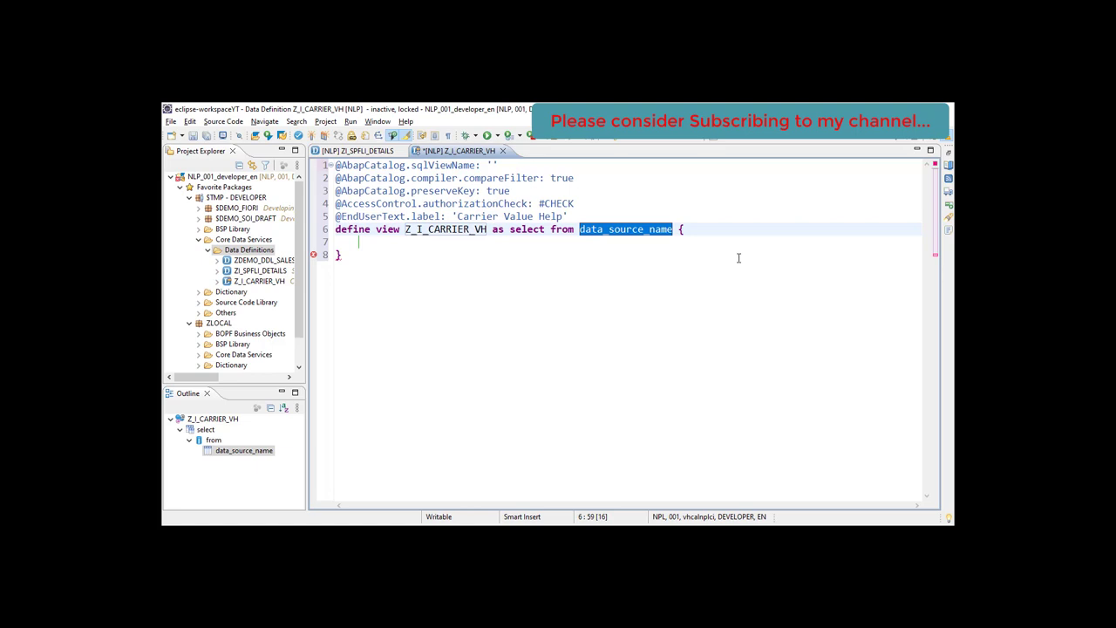
pyautogui.write('scarr')
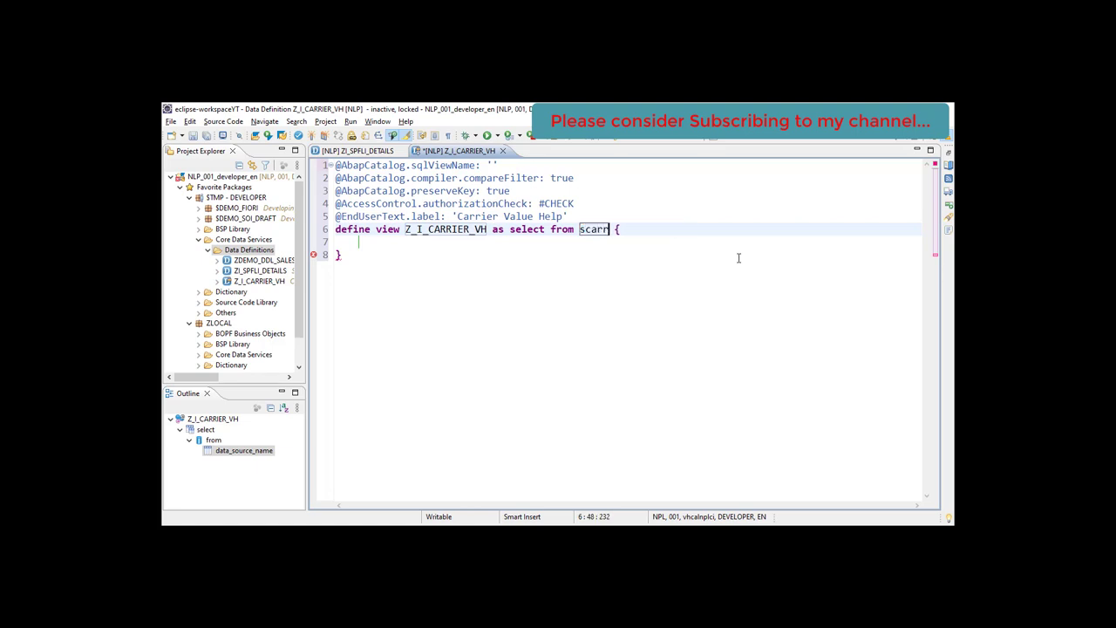
pyautogui.press('ctrl+space')
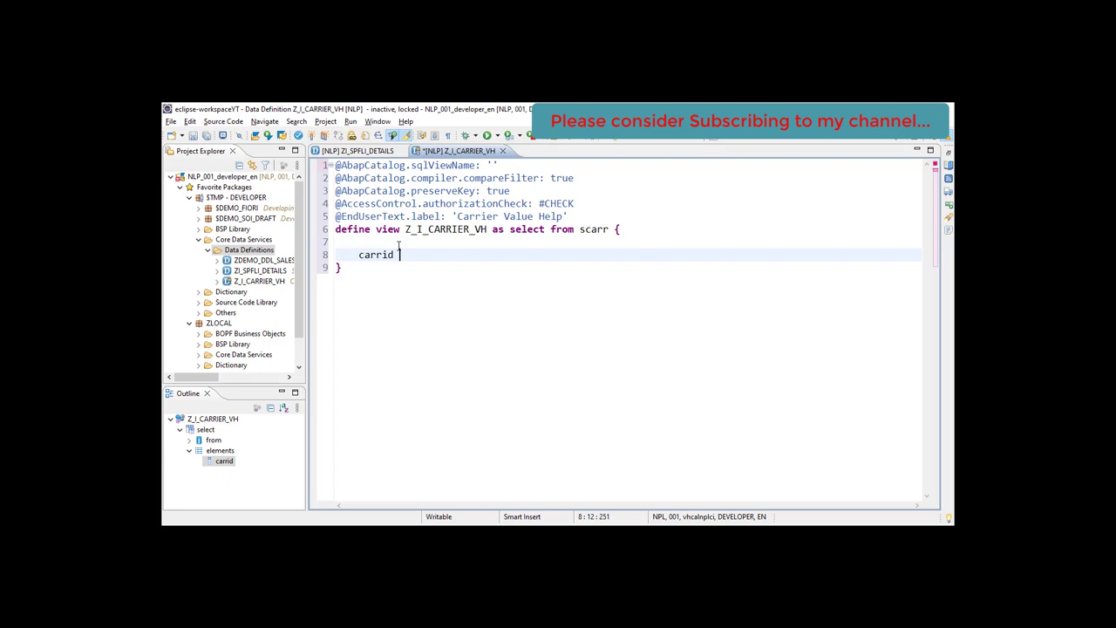
# Alias the fields as Carrid and Carrname, then move to the empty sqlViewName to set ZICARRIERVH.
pyautogui.write('as Car')
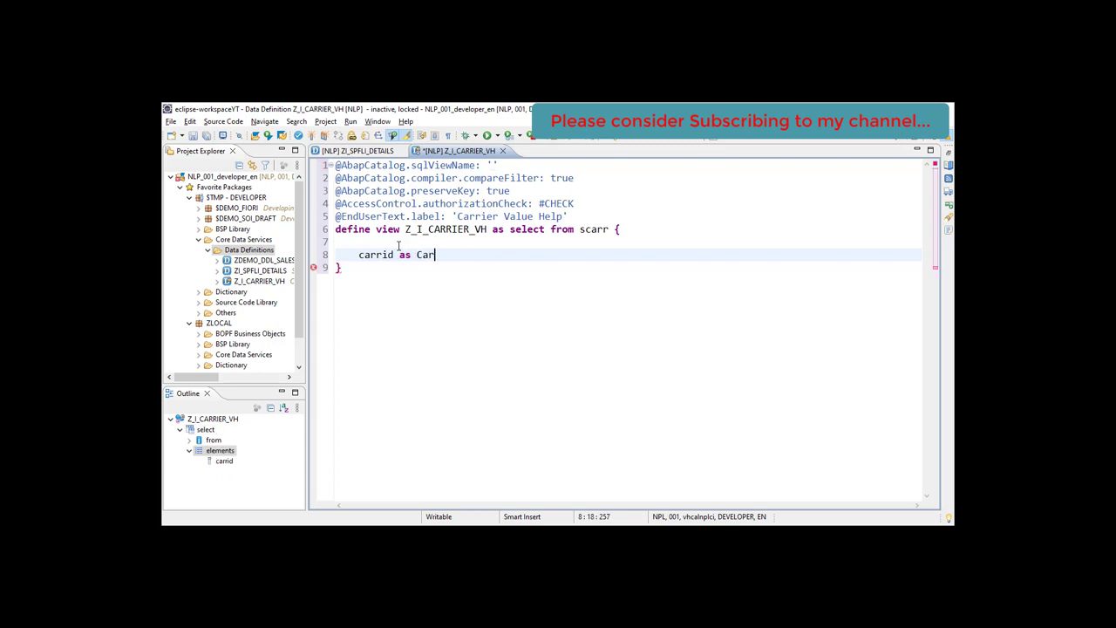
pyautogui.write('rid,')
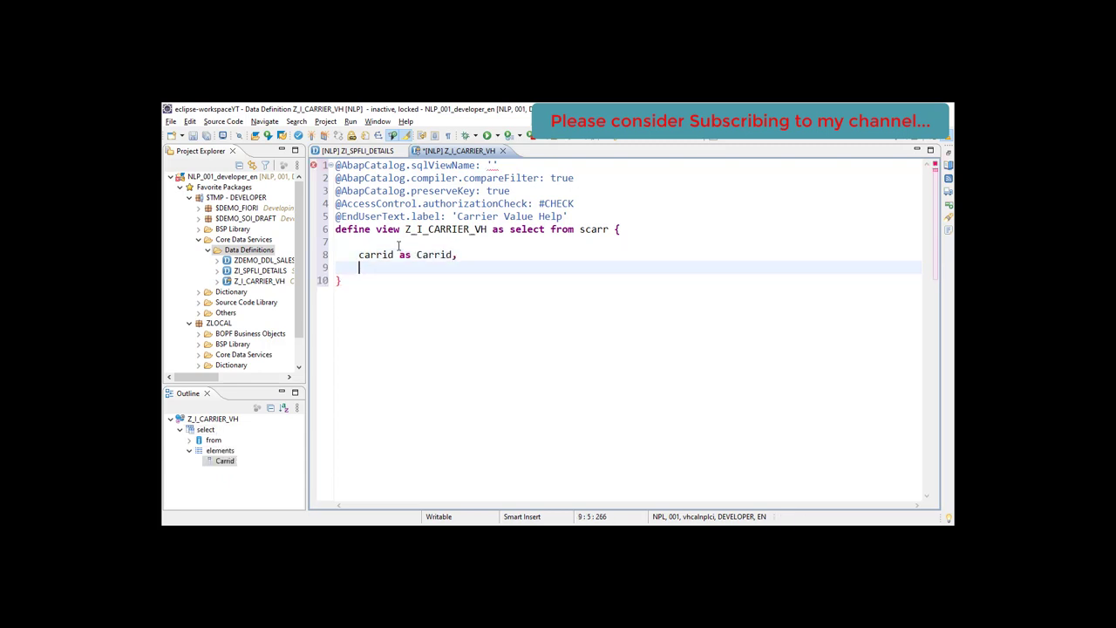
pyautogui.write('carrname')
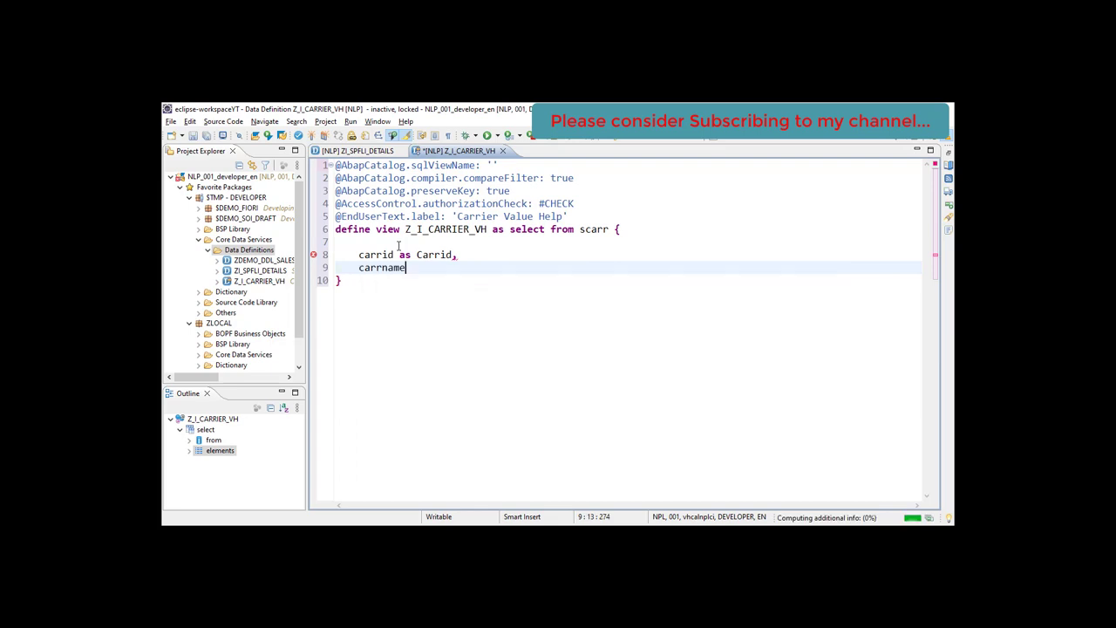
pyautogui.write('ad')
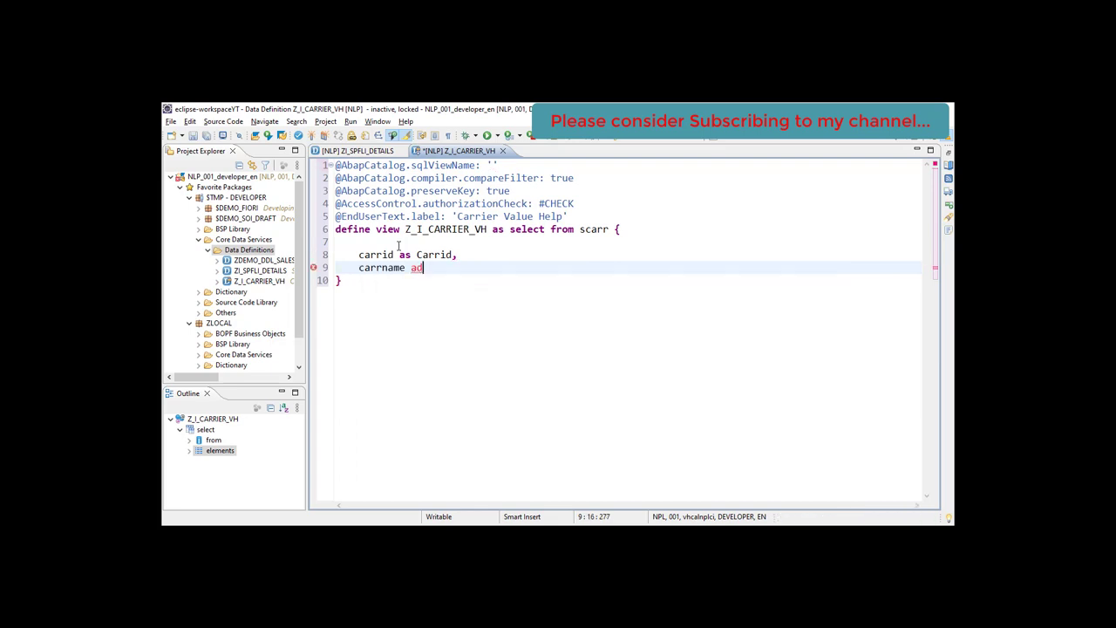
pyautogui.write('as C')
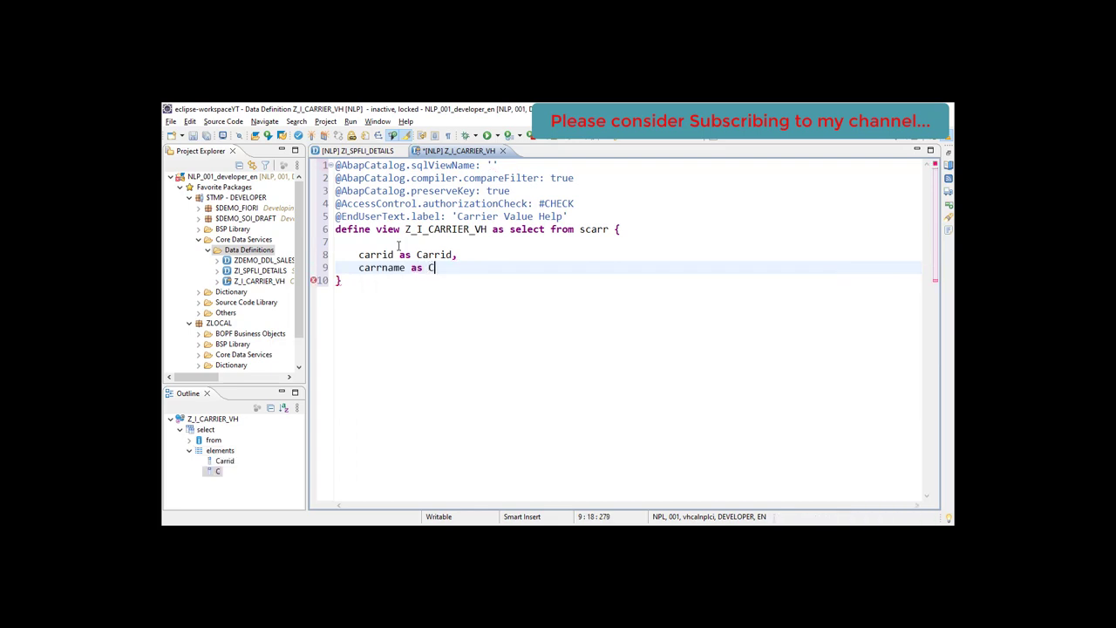
pyautogui.write('arrnam')
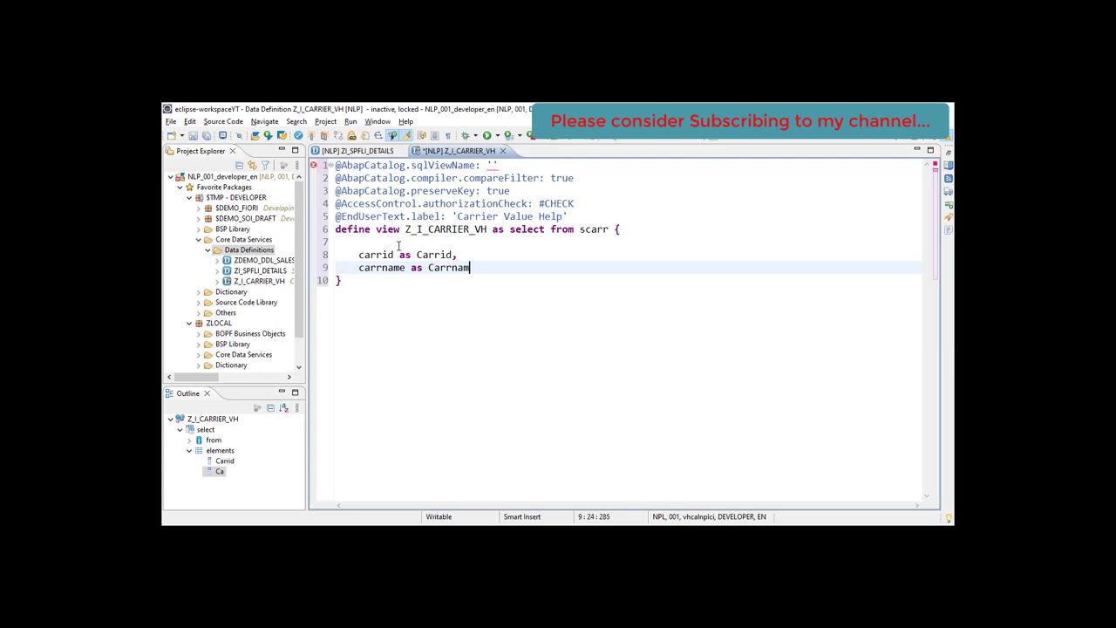
pyautogui.write('e')
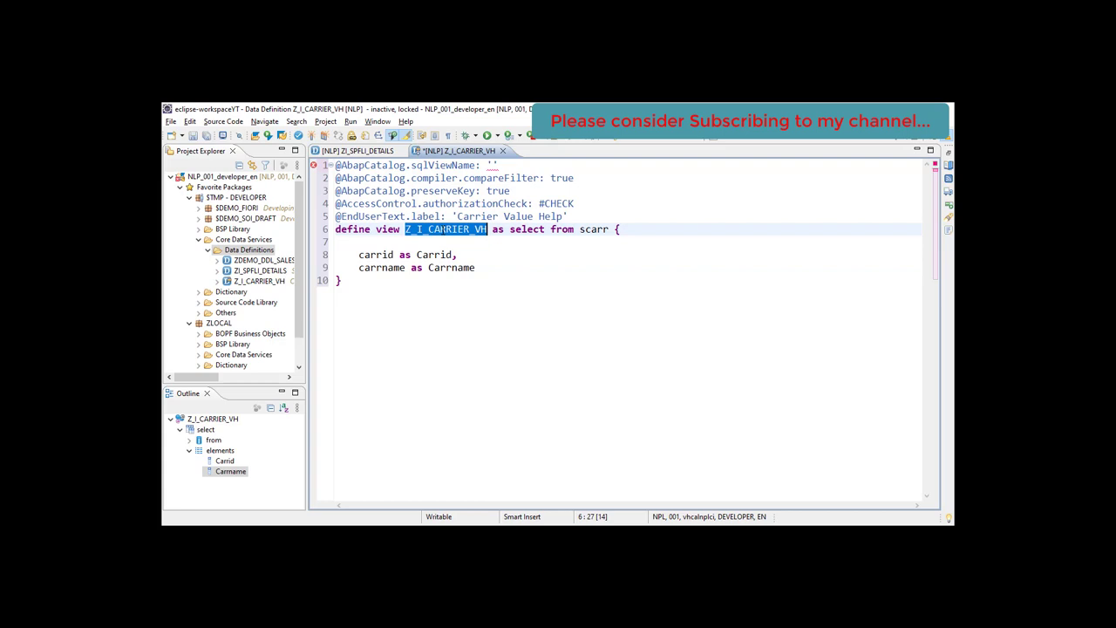
pyautogui.click(491, 164)
pyautogui.write('ZICARRIERVH')
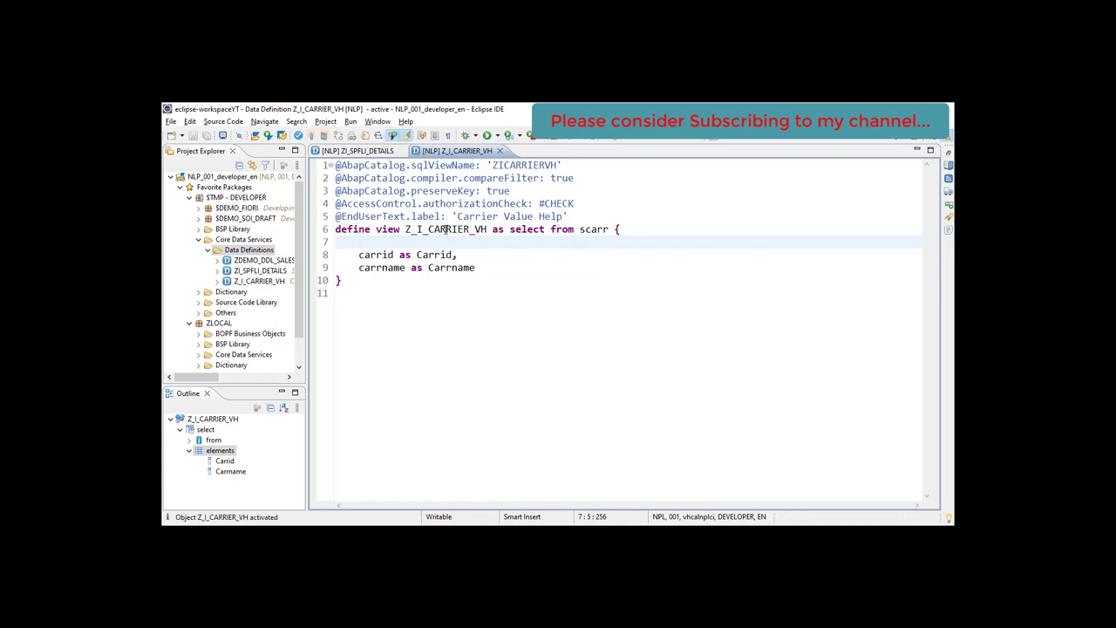
# Copy the view name Z_I_CARRIER_VH and switch back to the ZI_SPFLI_DETAILS definition.
pyautogui.doubleClick(446, 229)
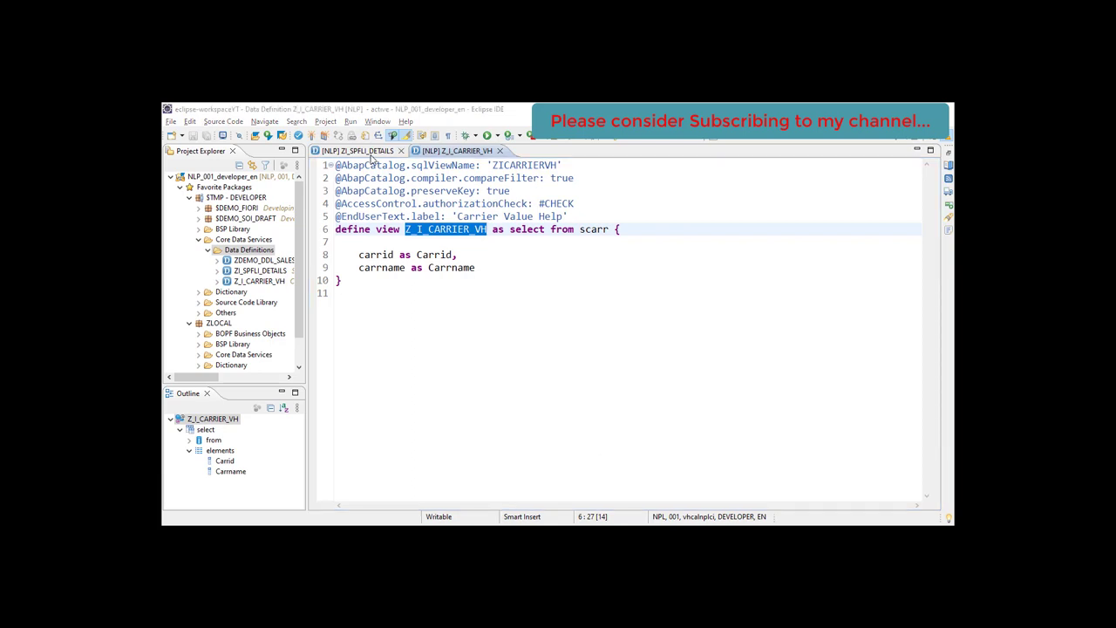
pyautogui.click(358, 150)
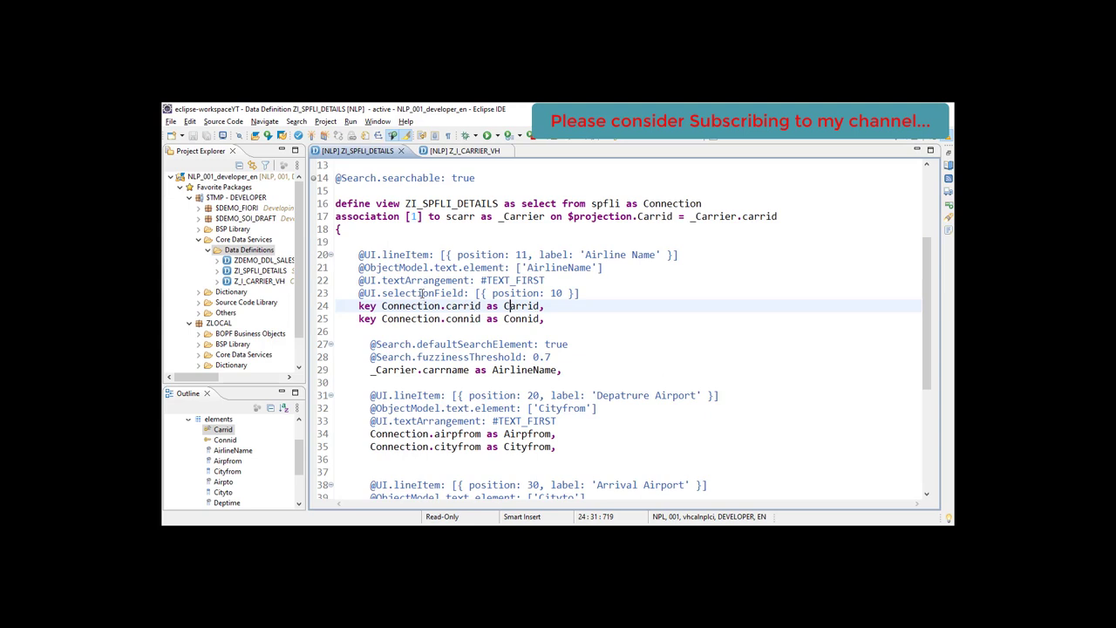
pyautogui.click(597, 293)
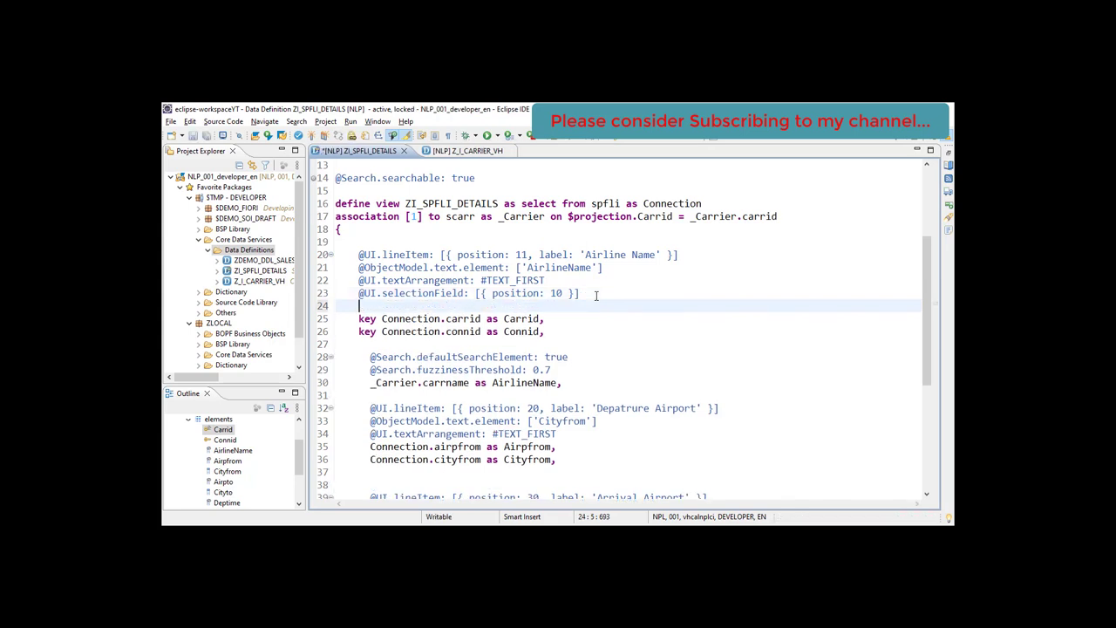
pyautogui.press('Return')
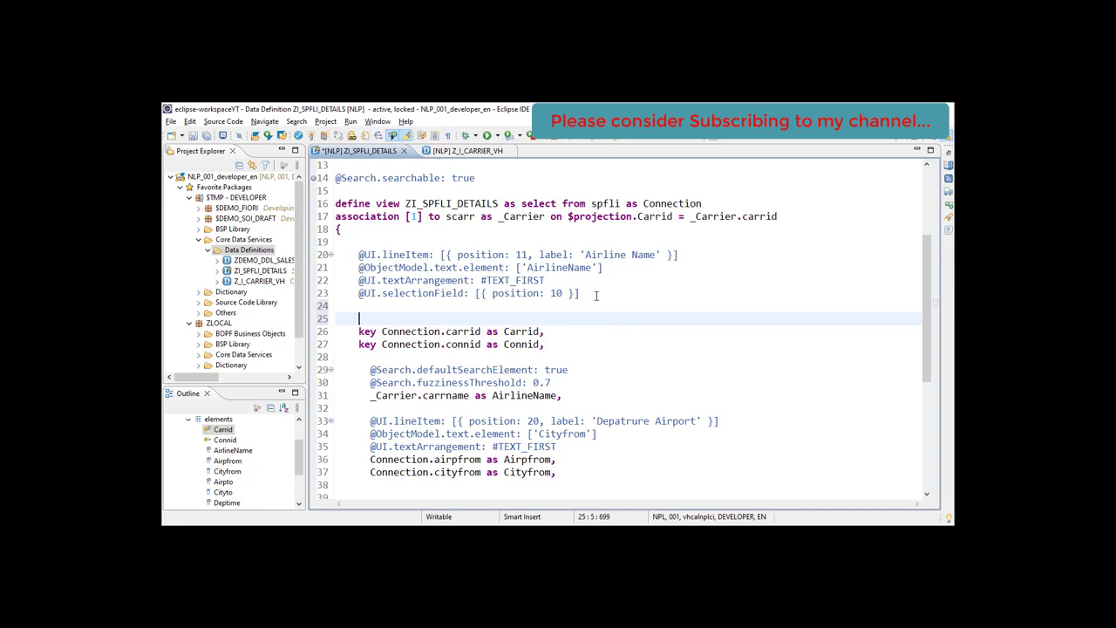
pyautogui.write('@')
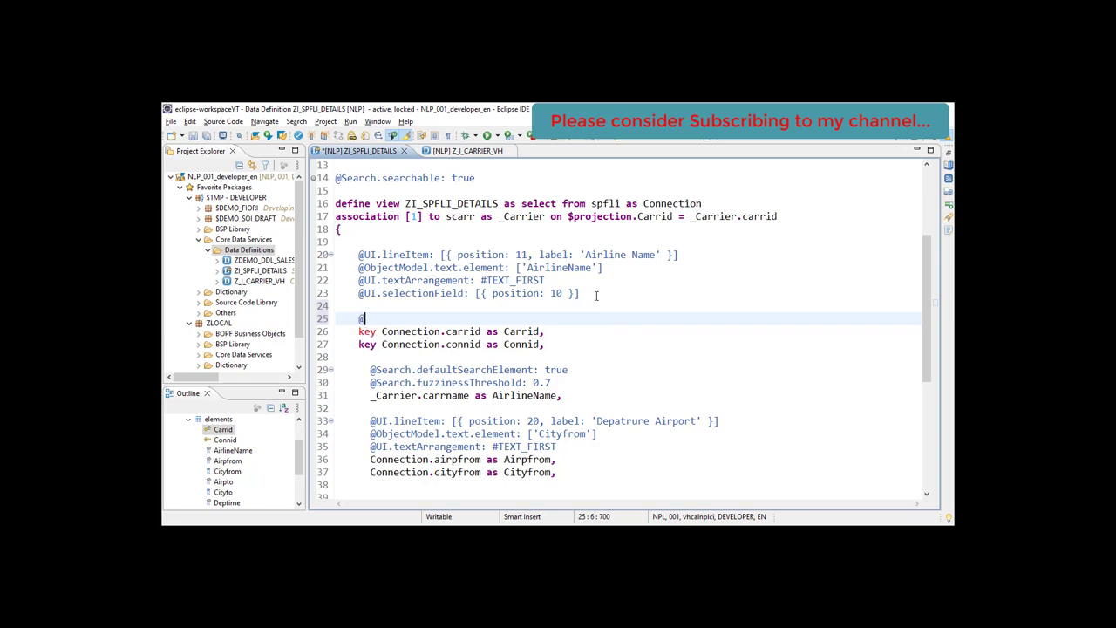
pyautogui.write('@Consumption')
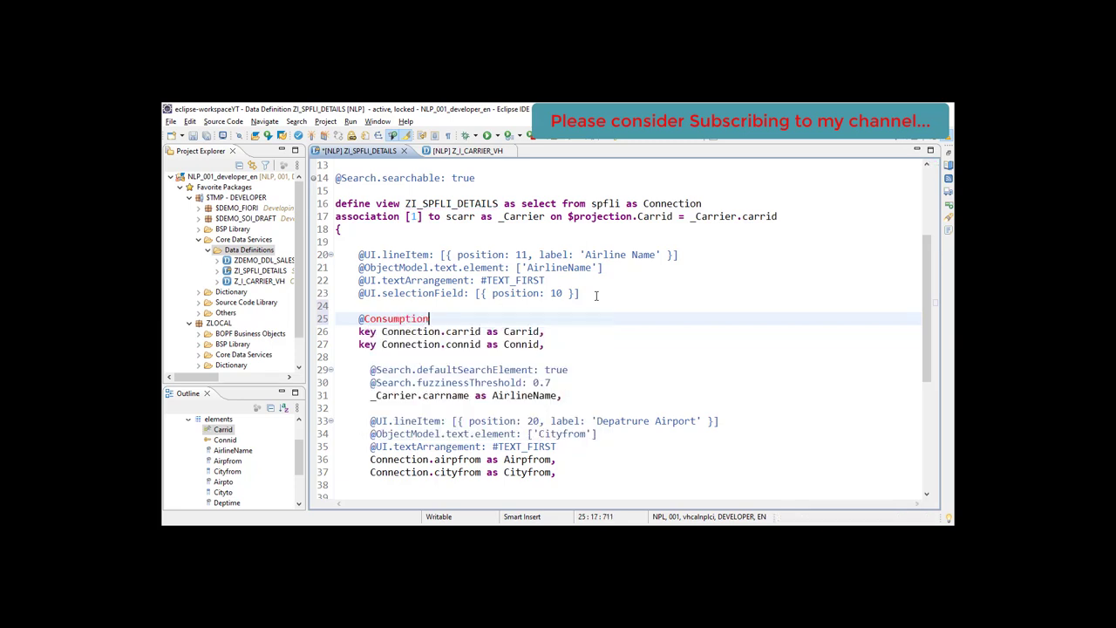
pyautogui.write('.')
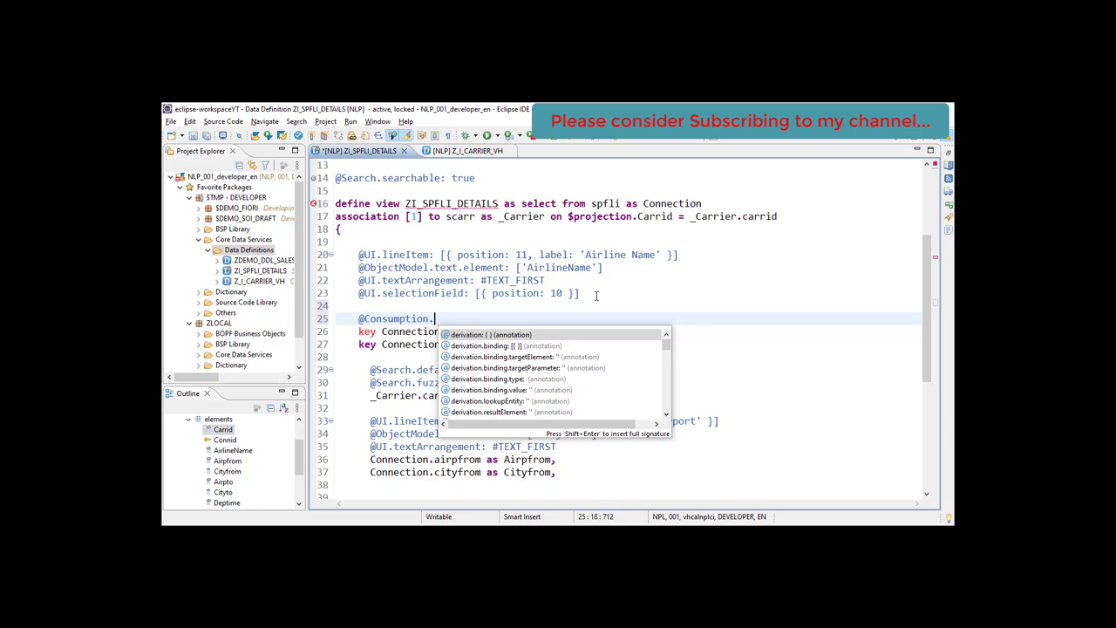
pyautogui.write('val')
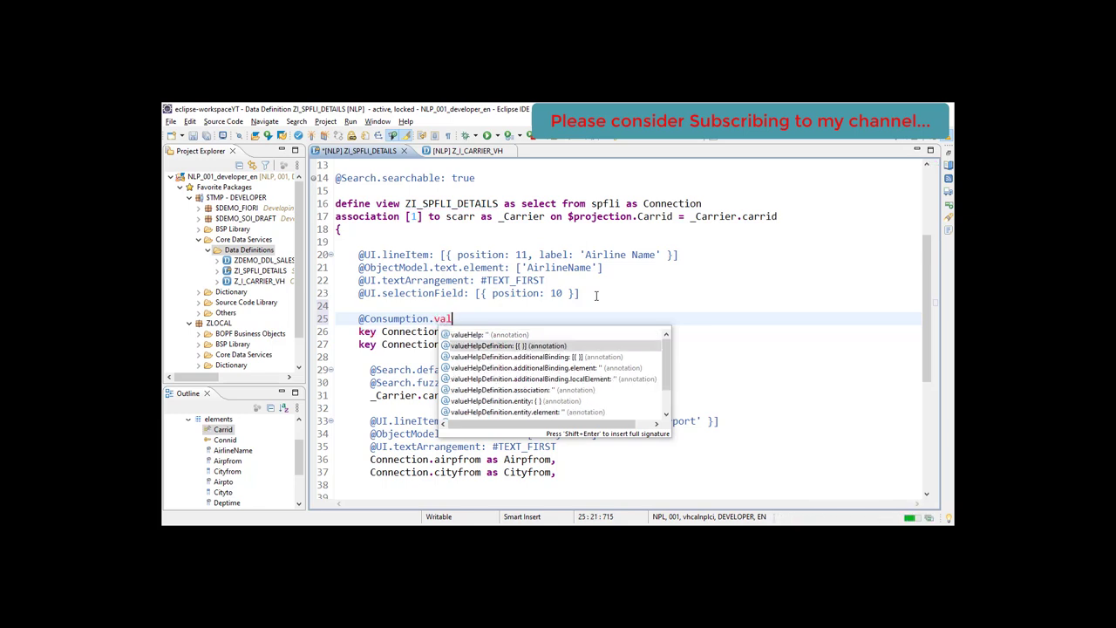
pyautogui.click(506, 346)
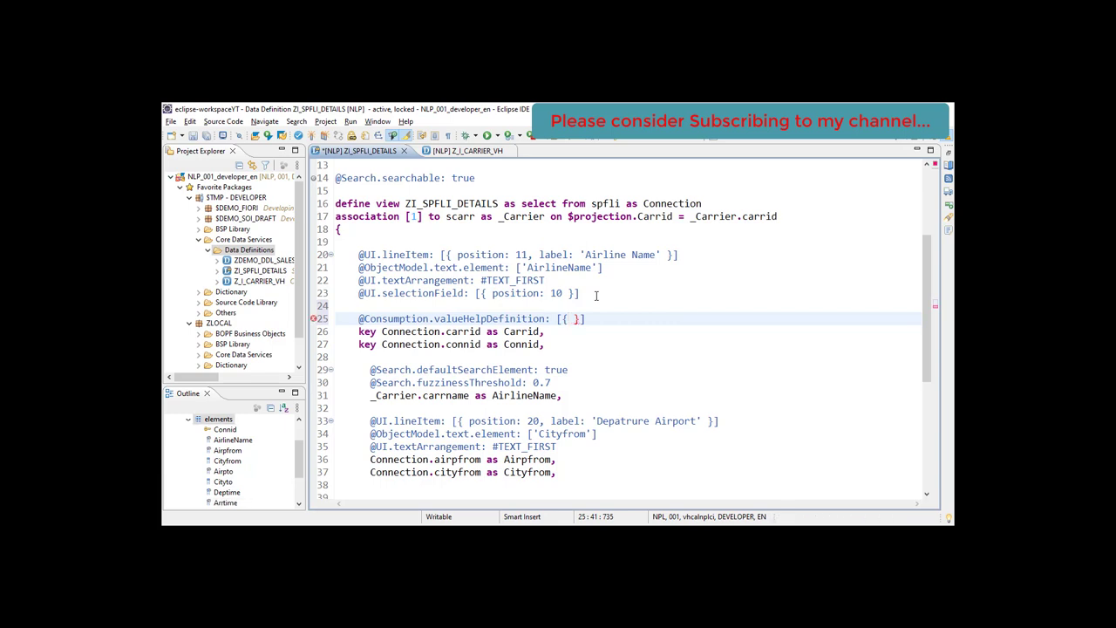
# Give the annotation a [{ entity: { } }] block via content assist.
pyautogui.write('[]')
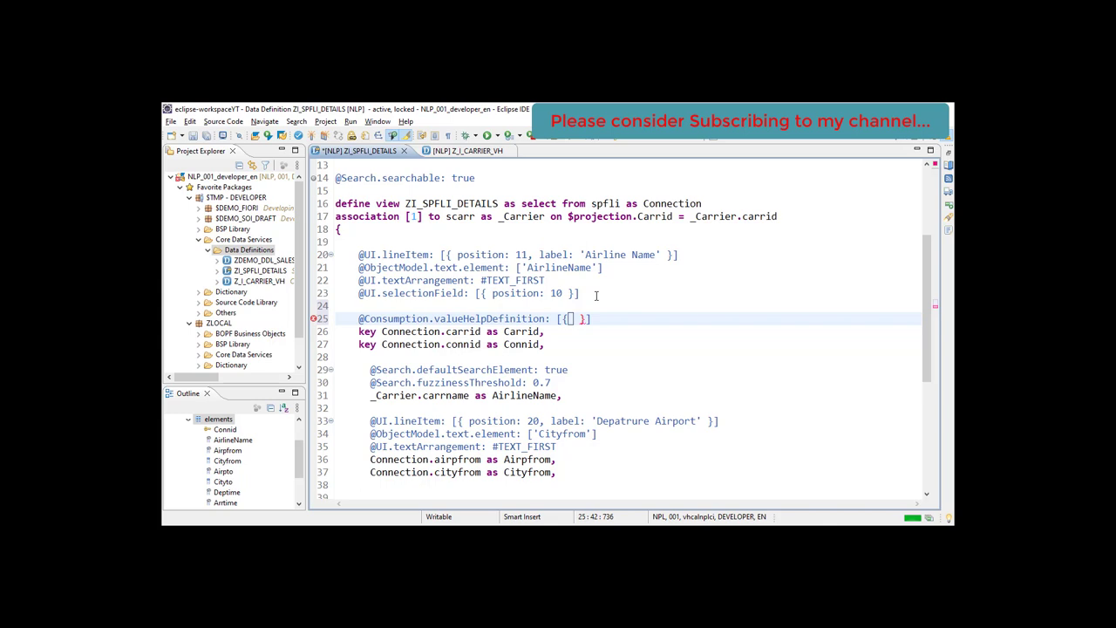
pyautogui.press('ctrl+space')
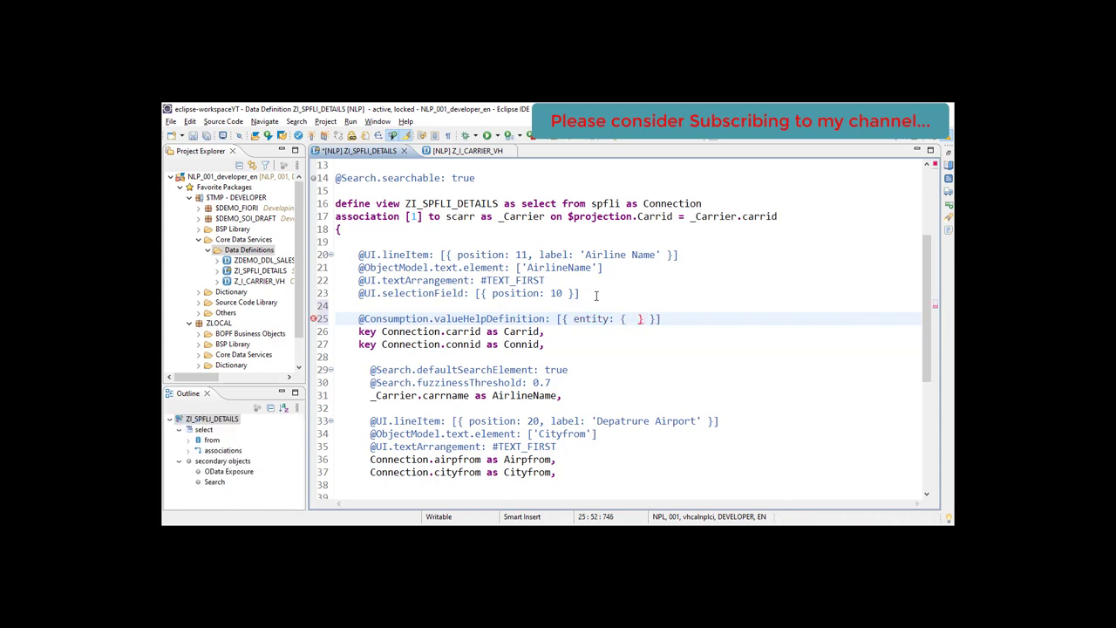
# Fill the entity with element 'Carrid' and name 'Z_I_CARRIER_VH' using content assist.
pyautogui.write("element: 'Carrid")
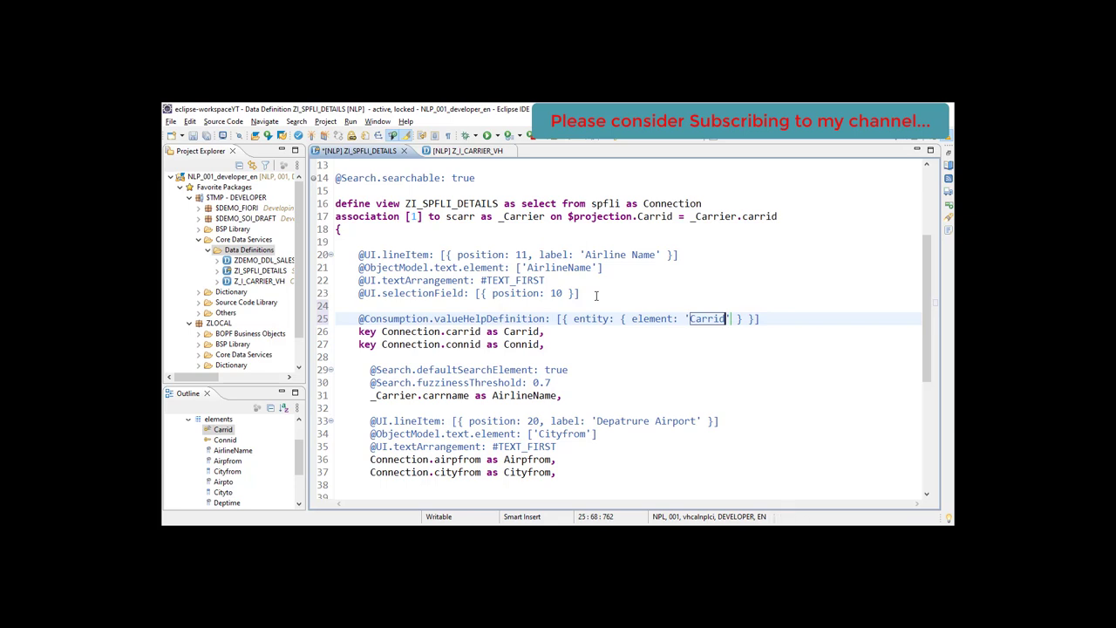
pyautogui.write(", name: ''")
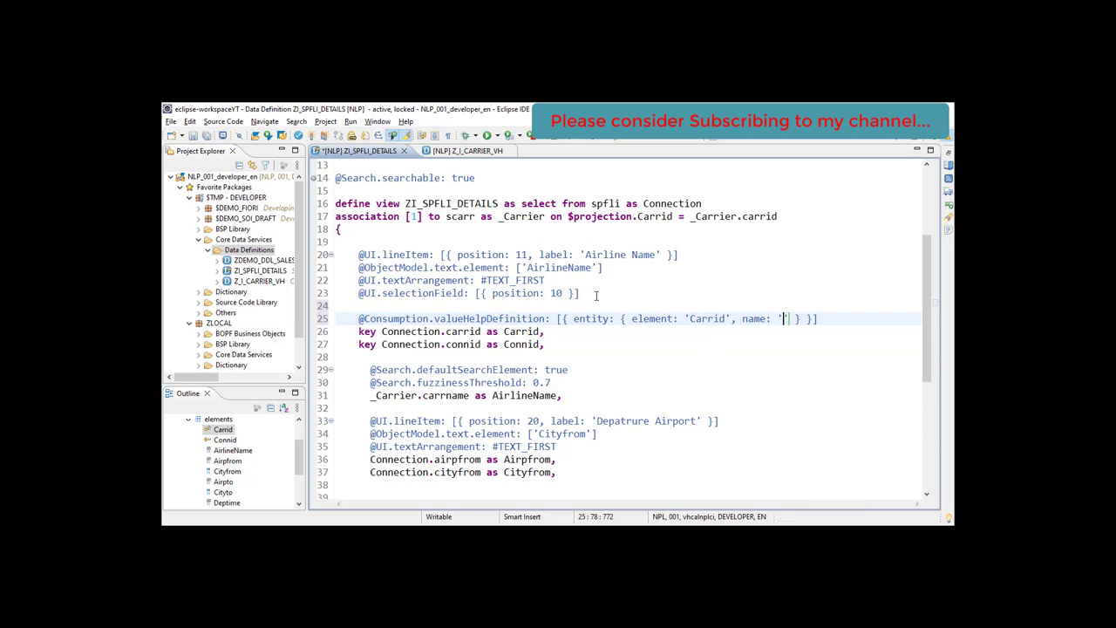
pyautogui.press('ctrl+space')
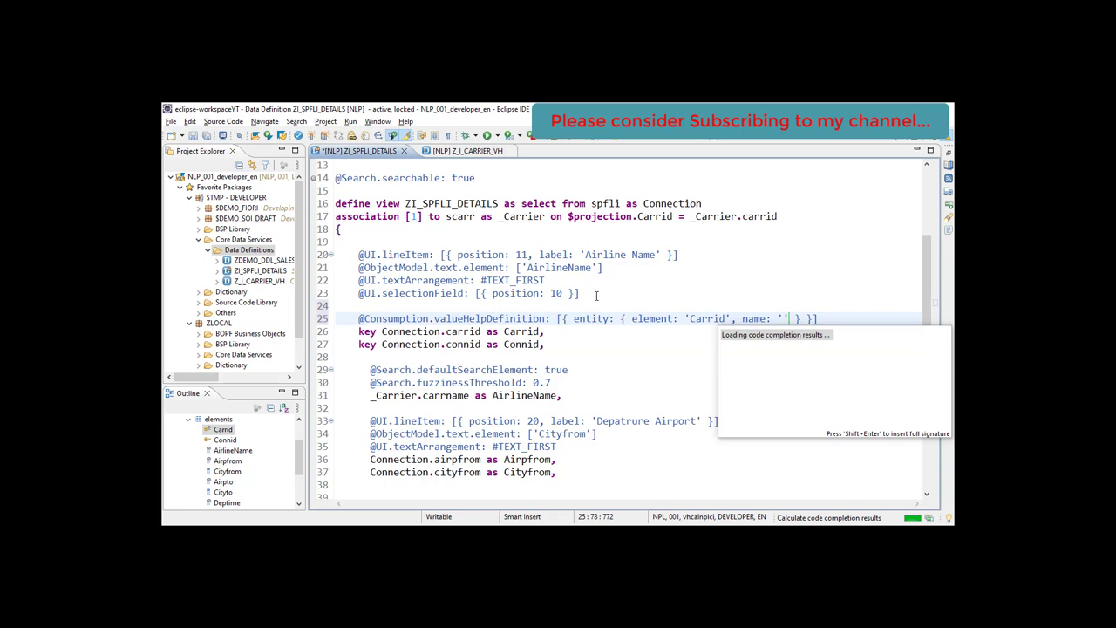
pyautogui.write('Z_I')
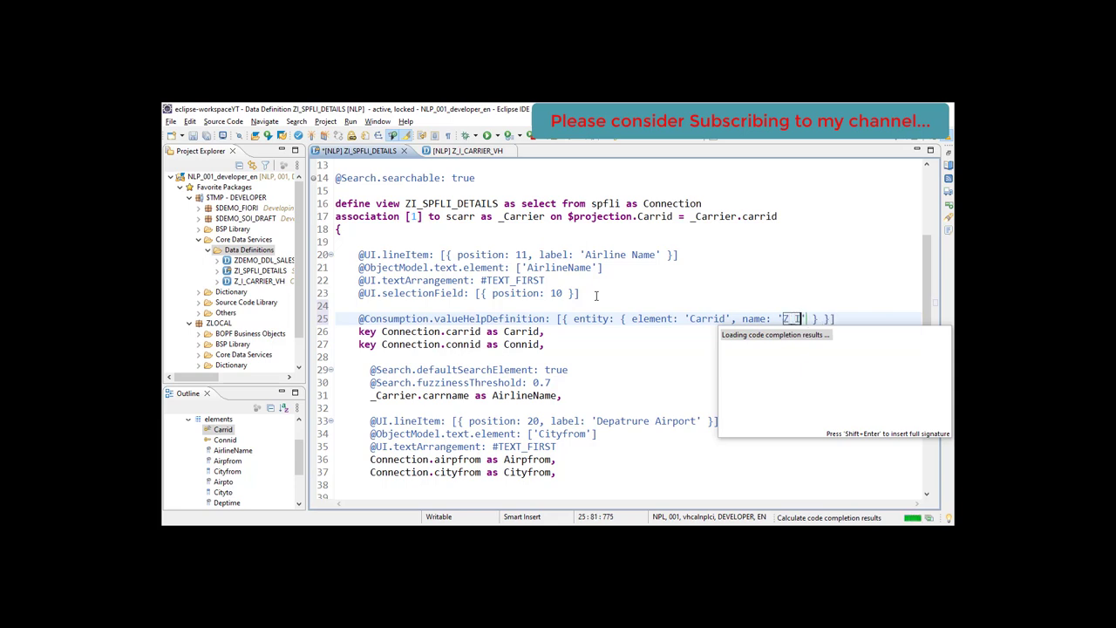
pyautogui.write('CA')
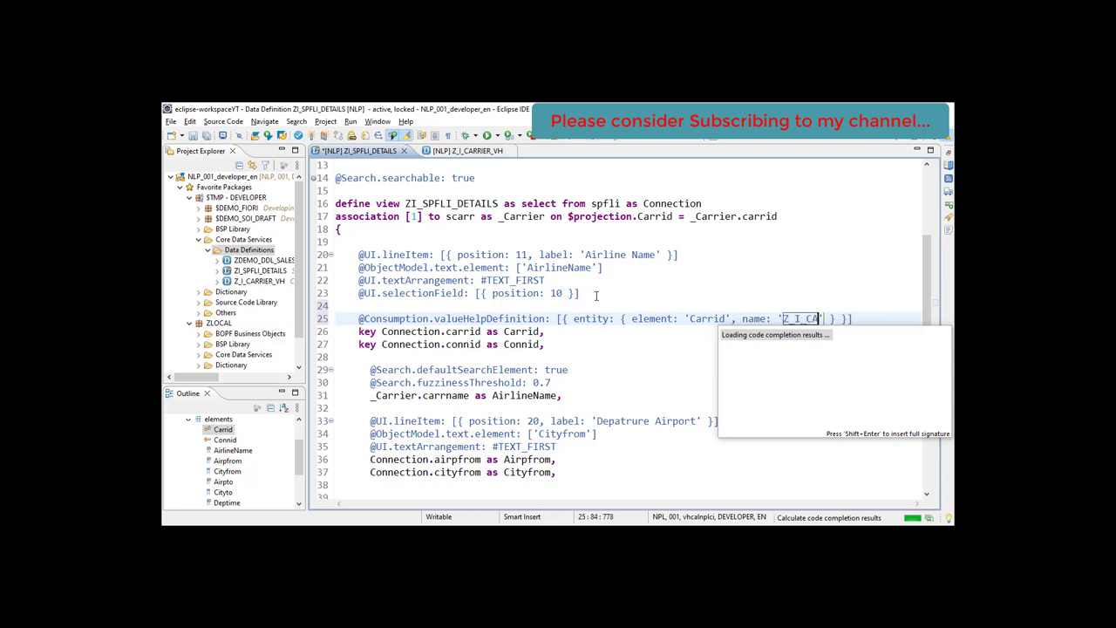
pyautogui.write('RRIER_V')
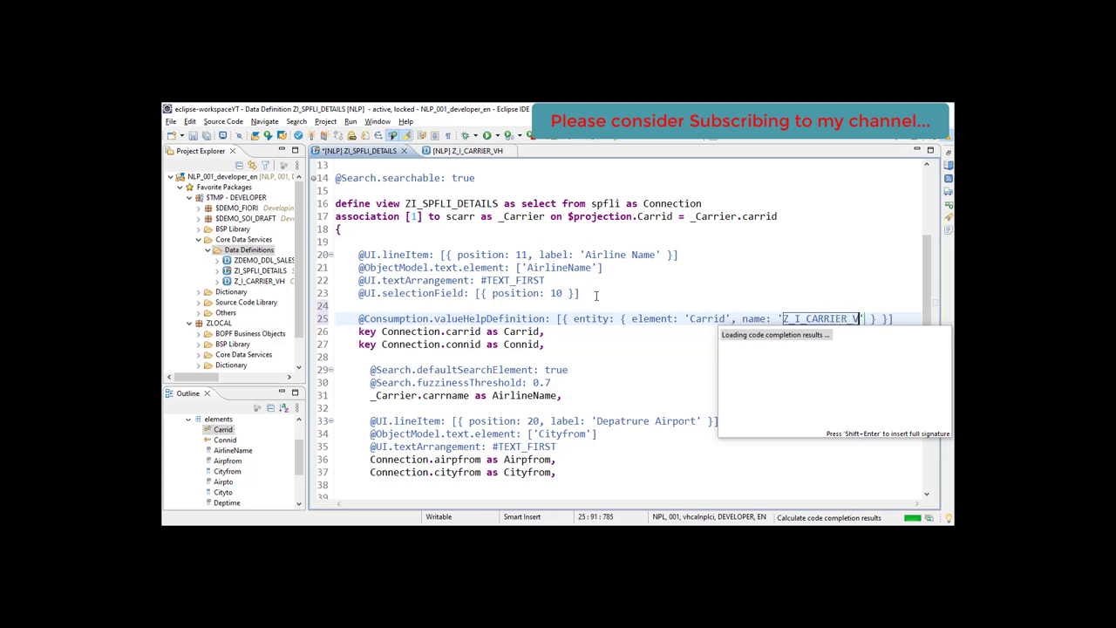
pyautogui.write('H')
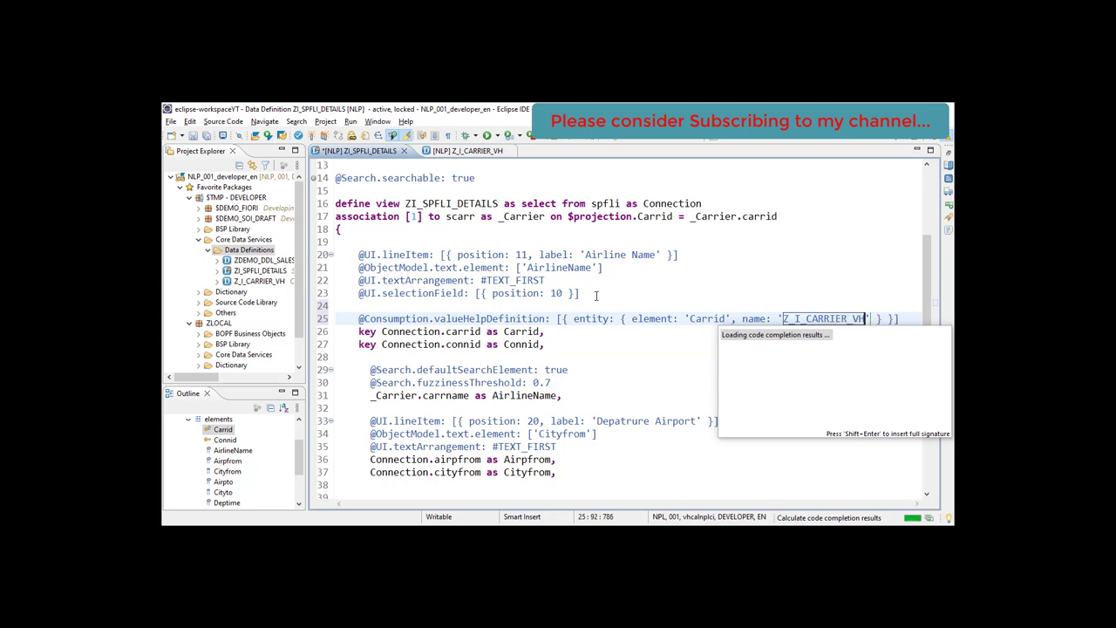
pyautogui.click(907, 331)
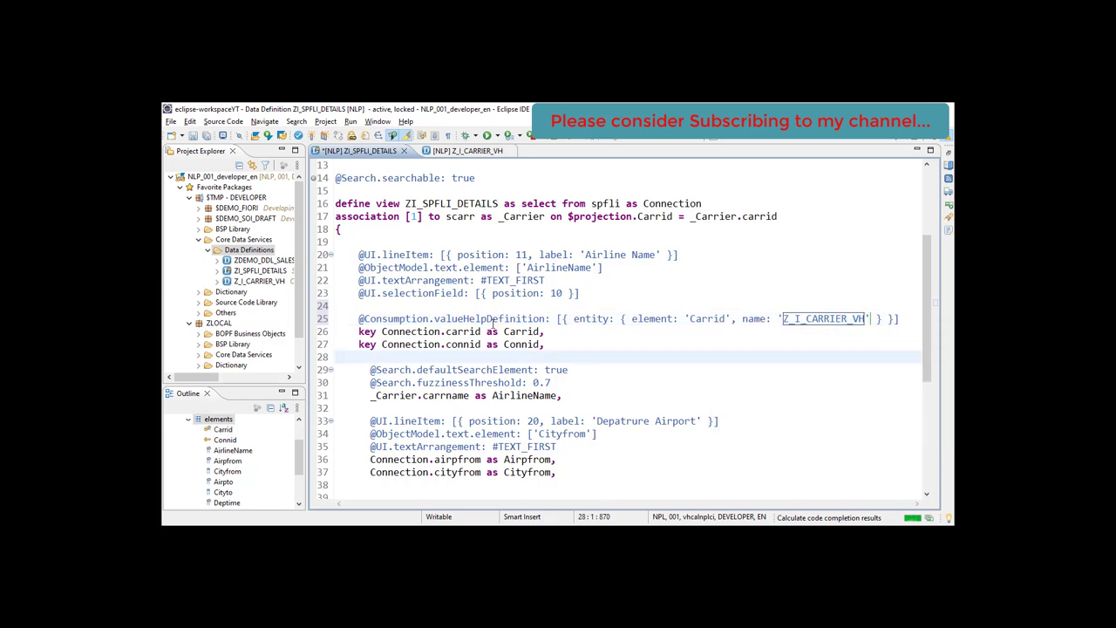
pyautogui.click(595, 318)
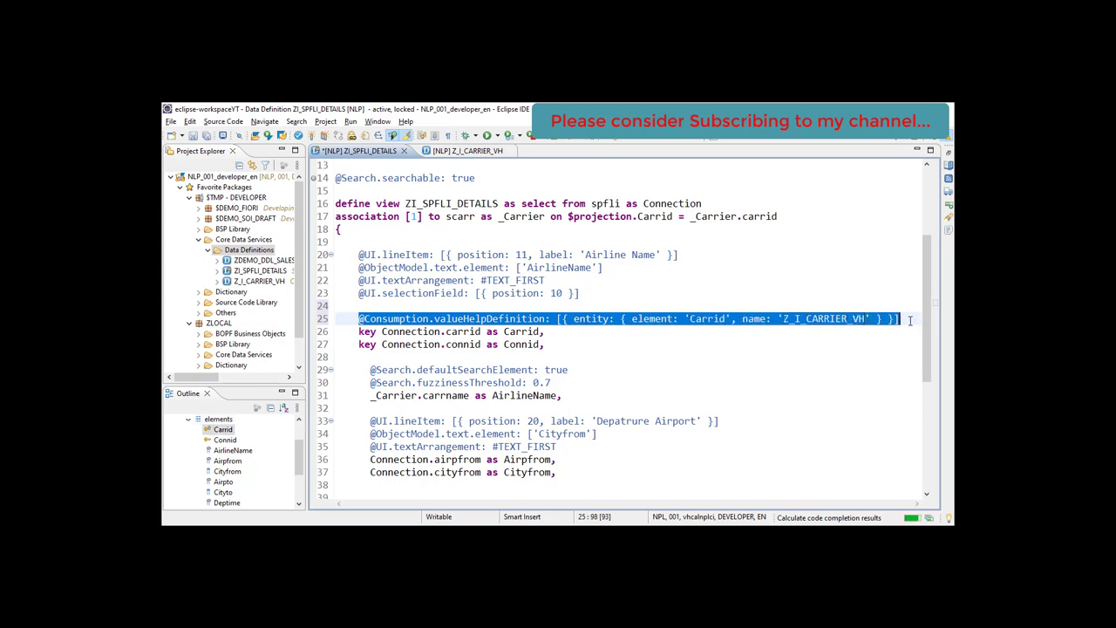
pyautogui.moveTo(356, 174)
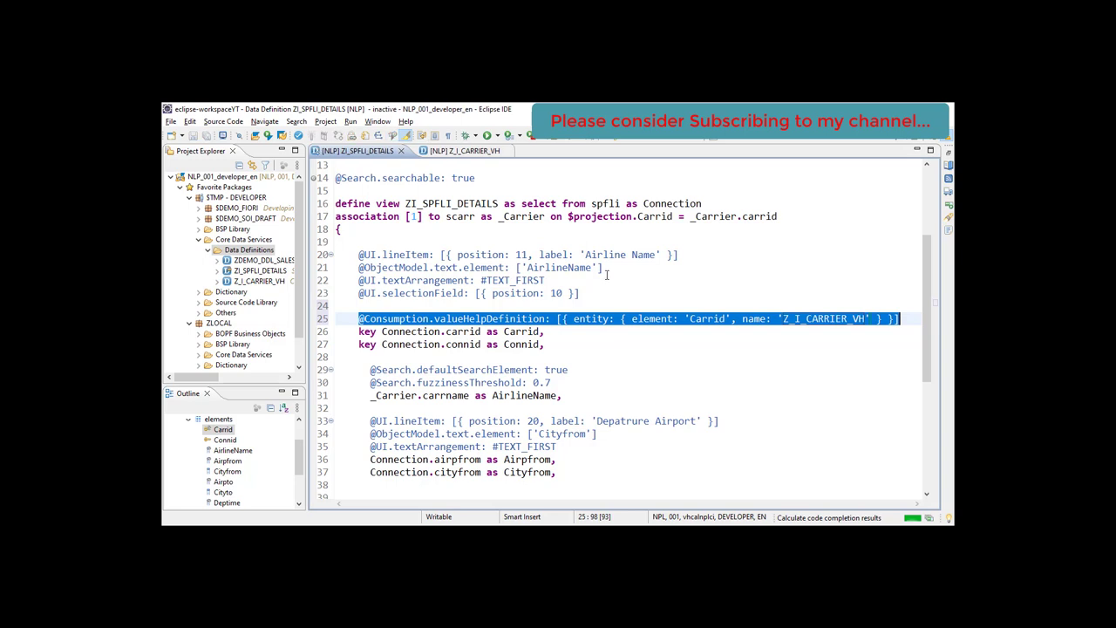
pyautogui.moveTo(637, 312)
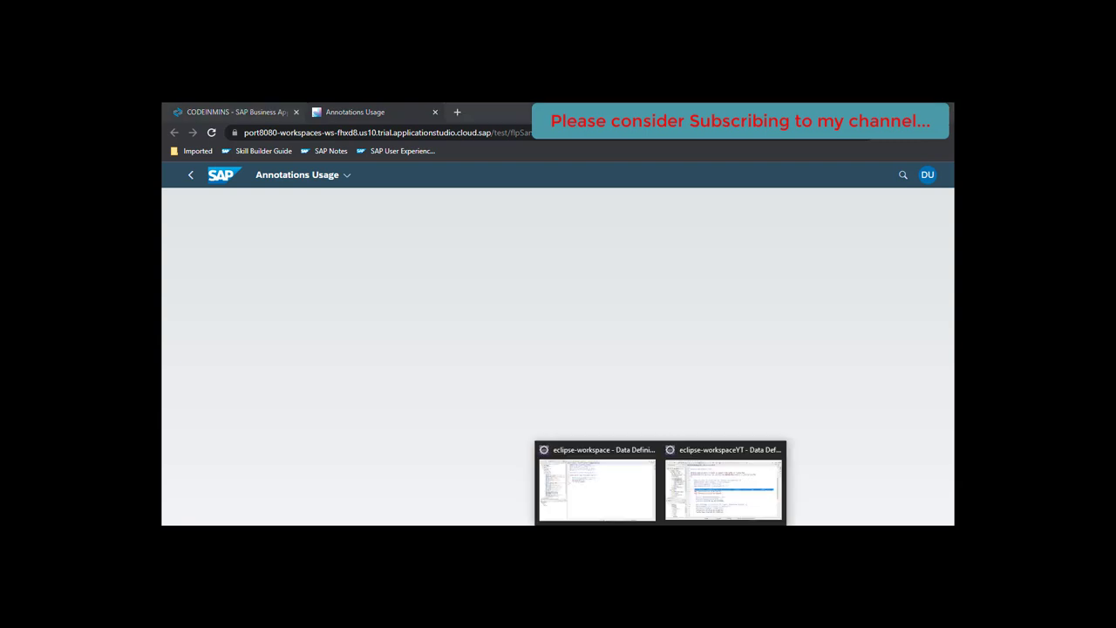
# Return to Eclipse and bring the Z_I_CARRIER_VH editor tab to the front.
pyautogui.click(722, 488)
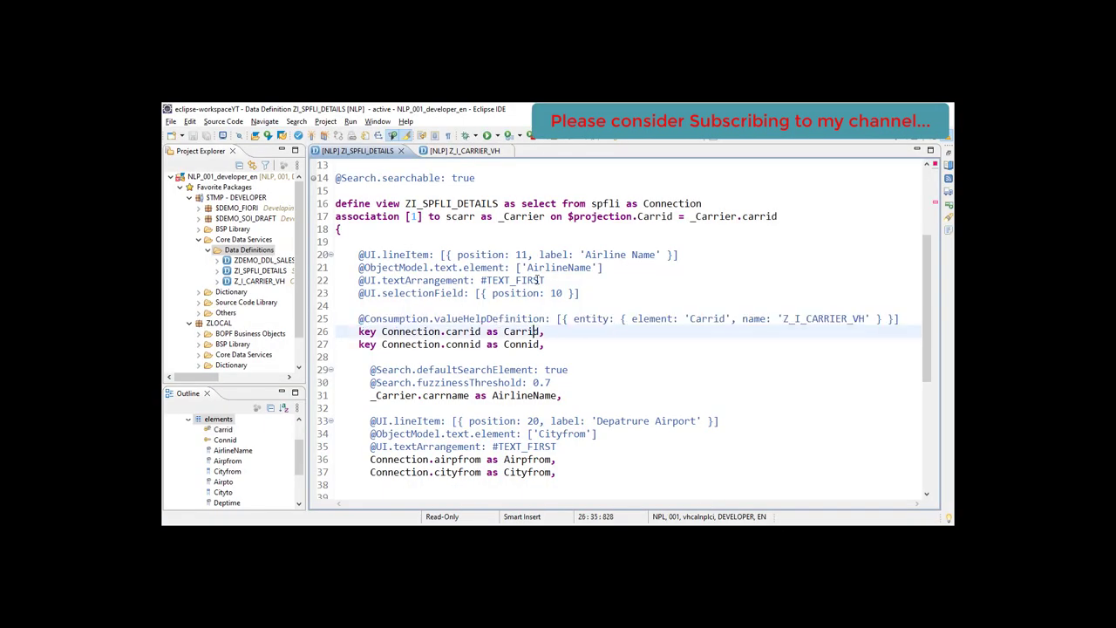
pyautogui.click(463, 150)
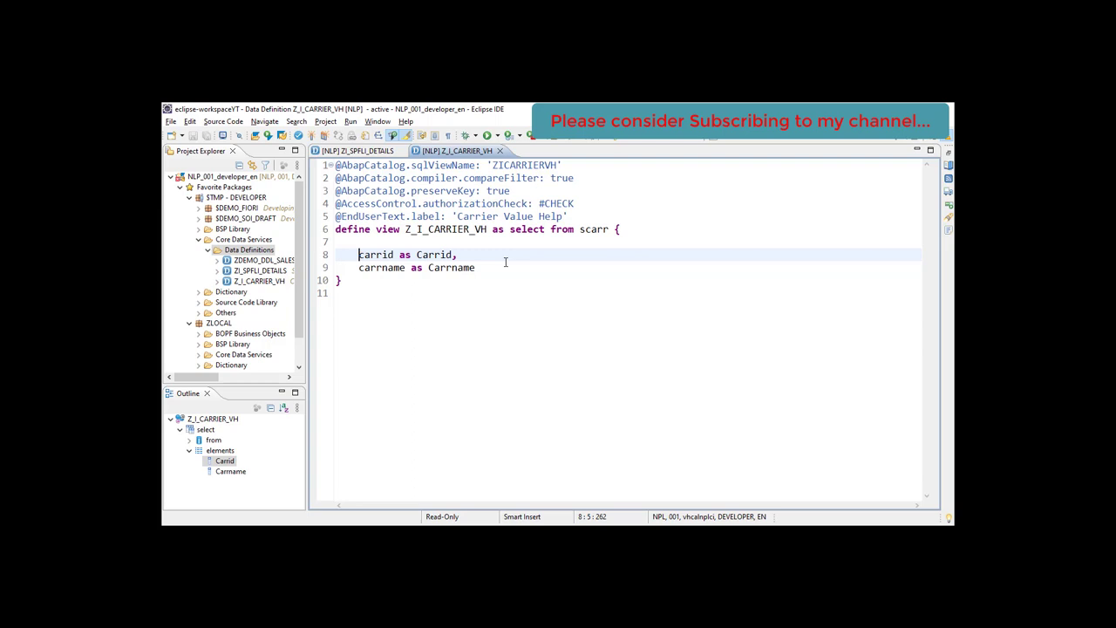
# Mark carrid as key in Z_I_CARRIER_VH, activate, and go back to the browser preview.
pyautogui.write('key')
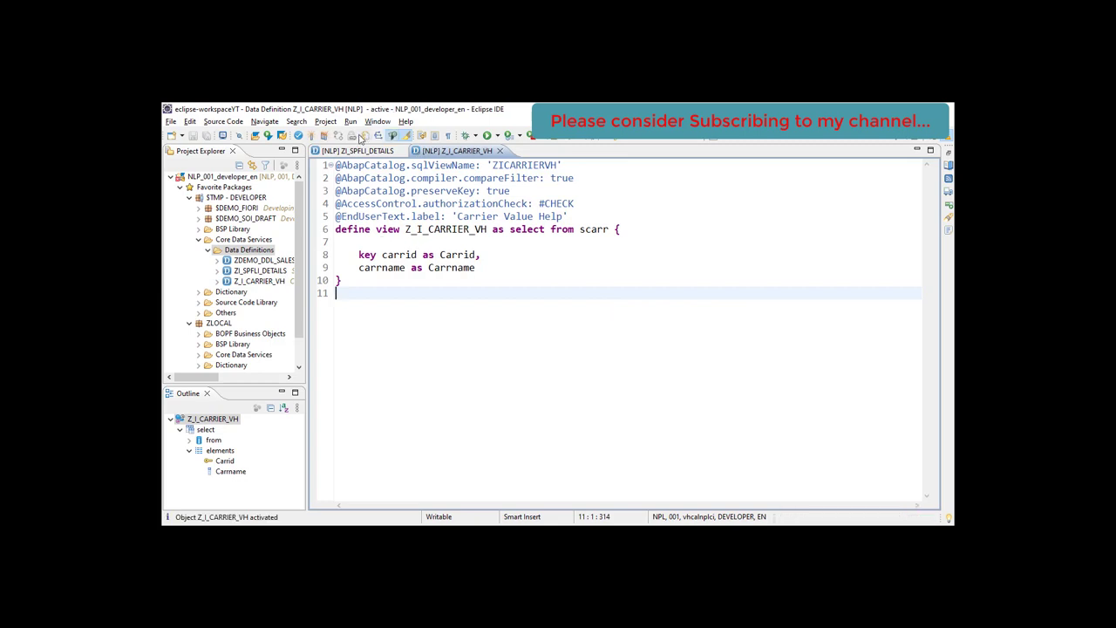
pyautogui.click(338, 136)
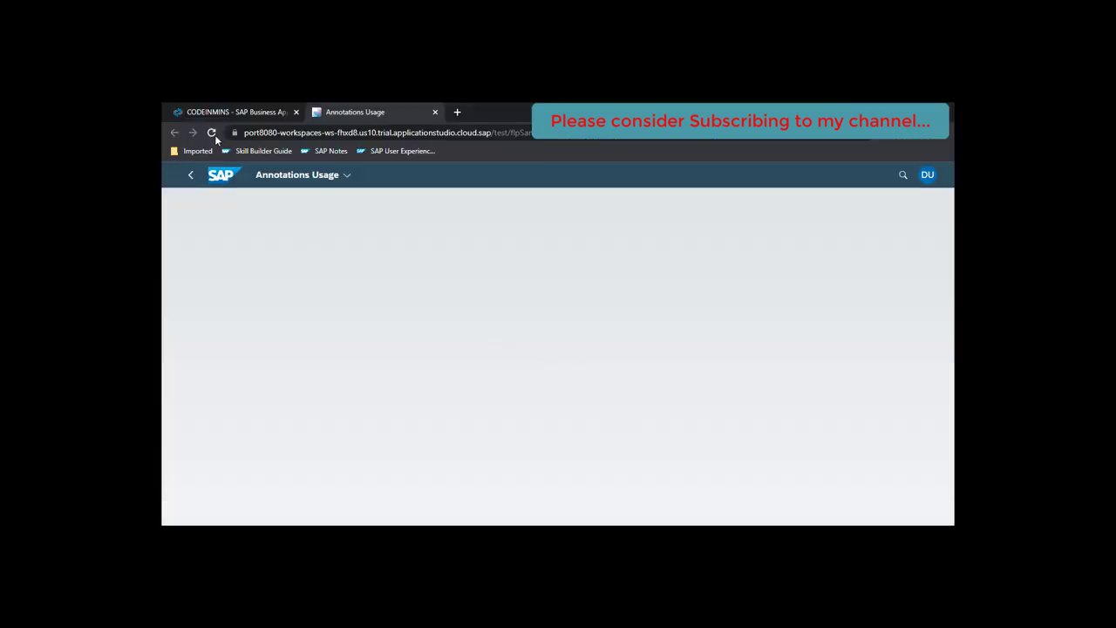
# Reload the preview and open the Airline value help listing all 18 carriers, widening the code column.
pyautogui.click(211, 132)
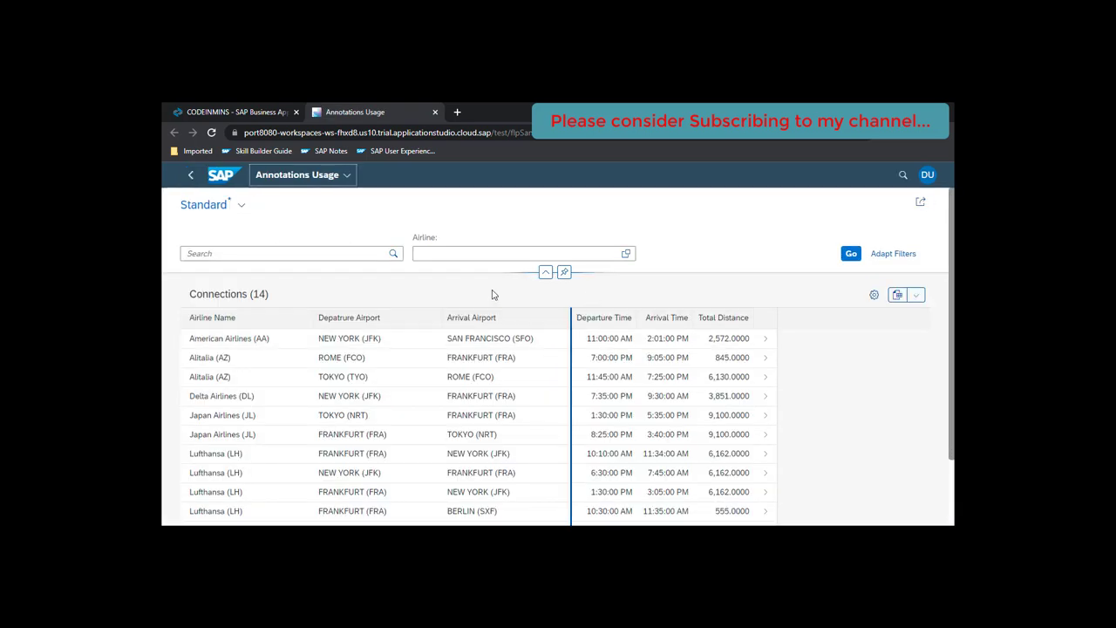
pyautogui.click(624, 253)
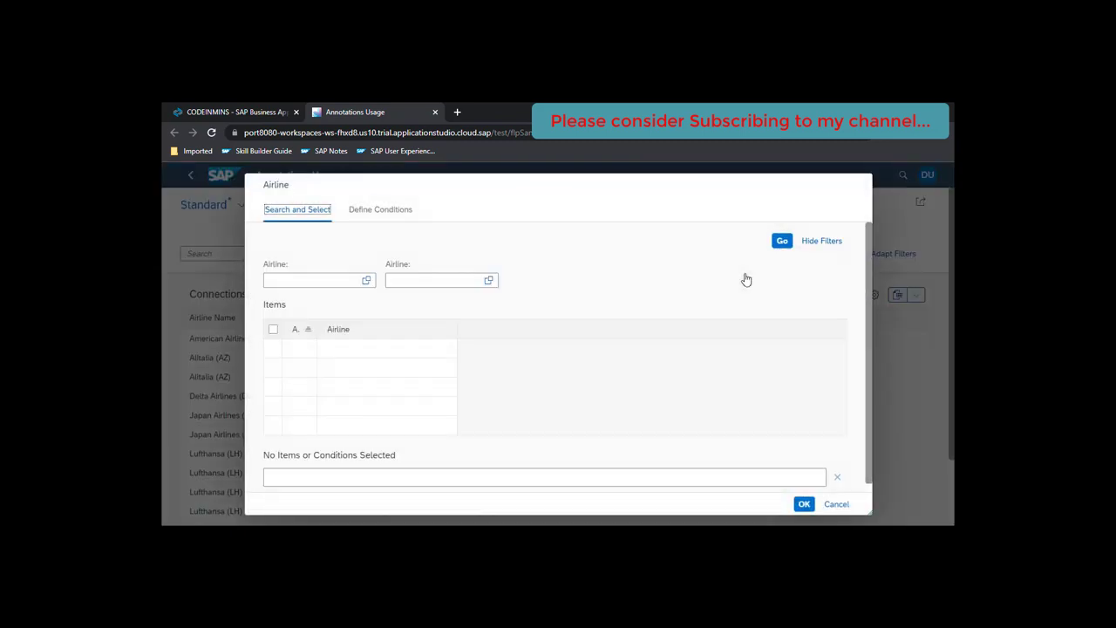
pyautogui.click(782, 241)
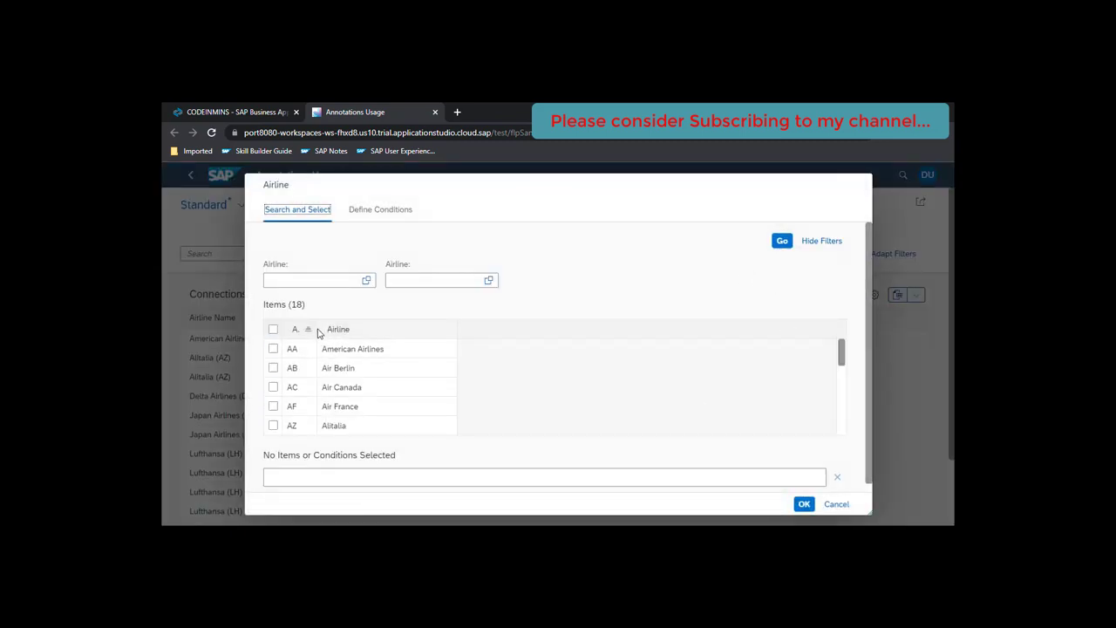
pyautogui.click(339, 328)
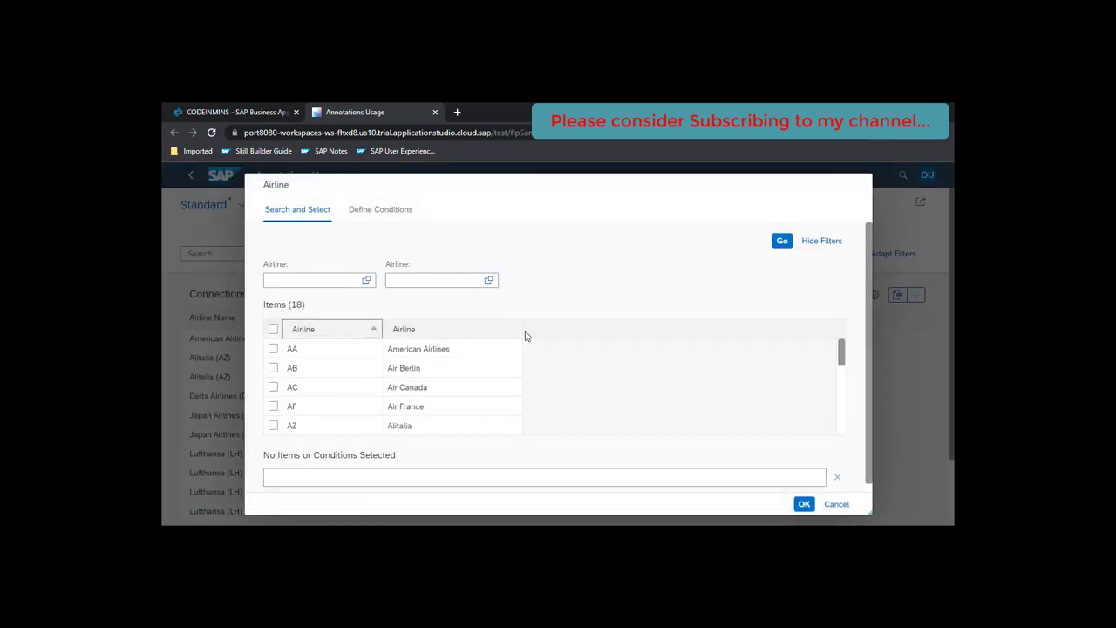